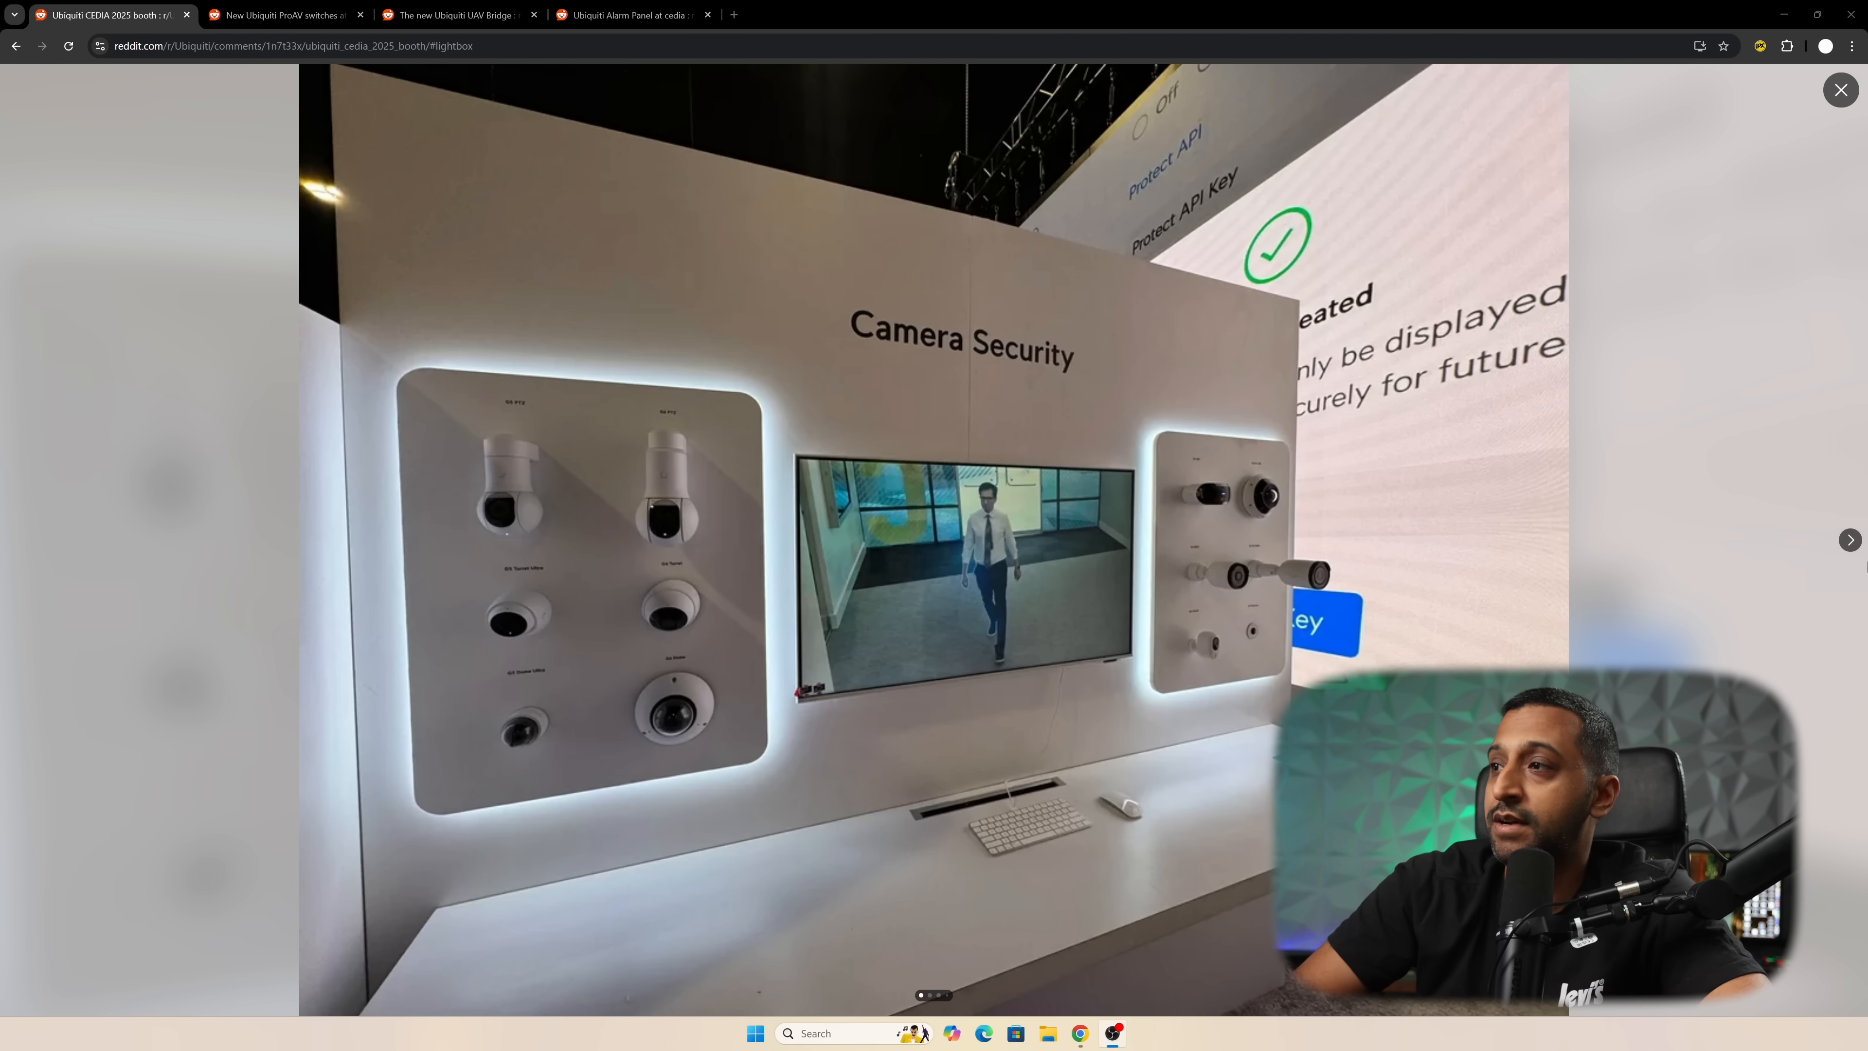
Advance the CEDIA booth lightbox two photos to the PTZ, turret and dome camera panel.
{"action": "left_click", "coordinate": [1848, 540]}
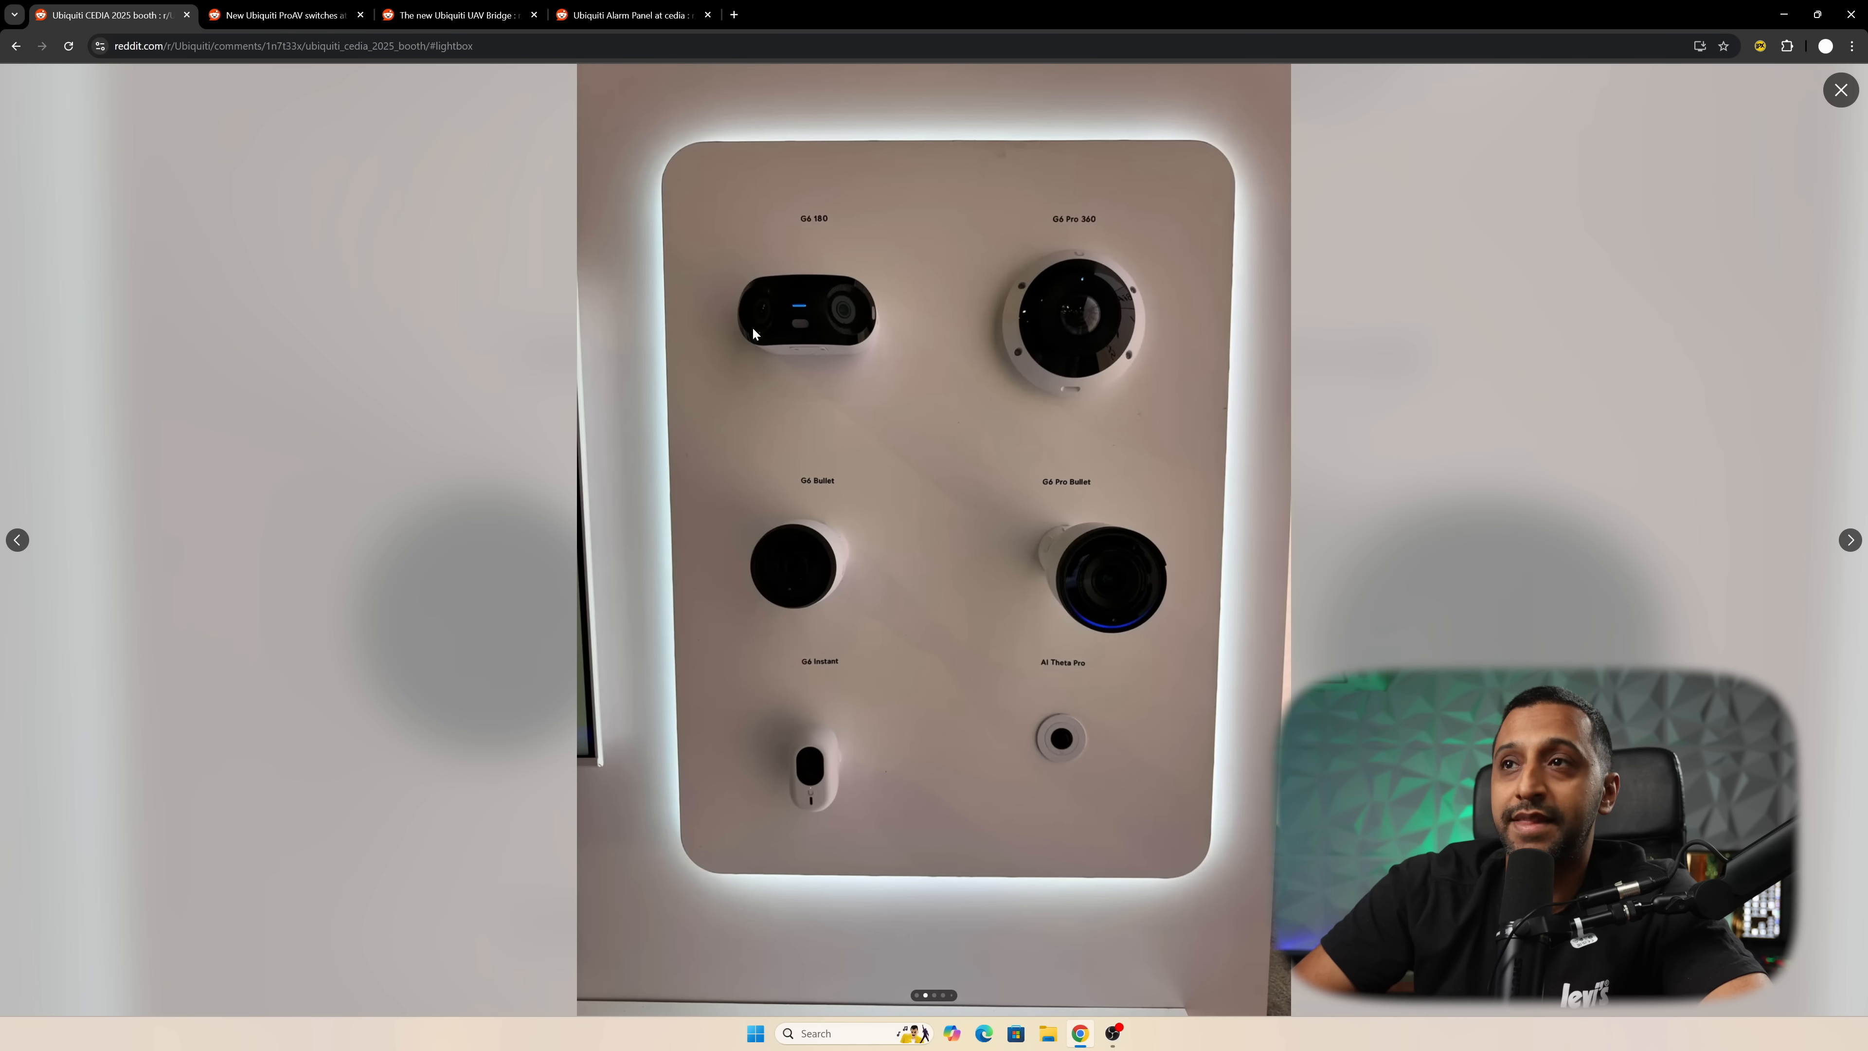
{"action": "mouse_move", "coordinate": [774, 292]}
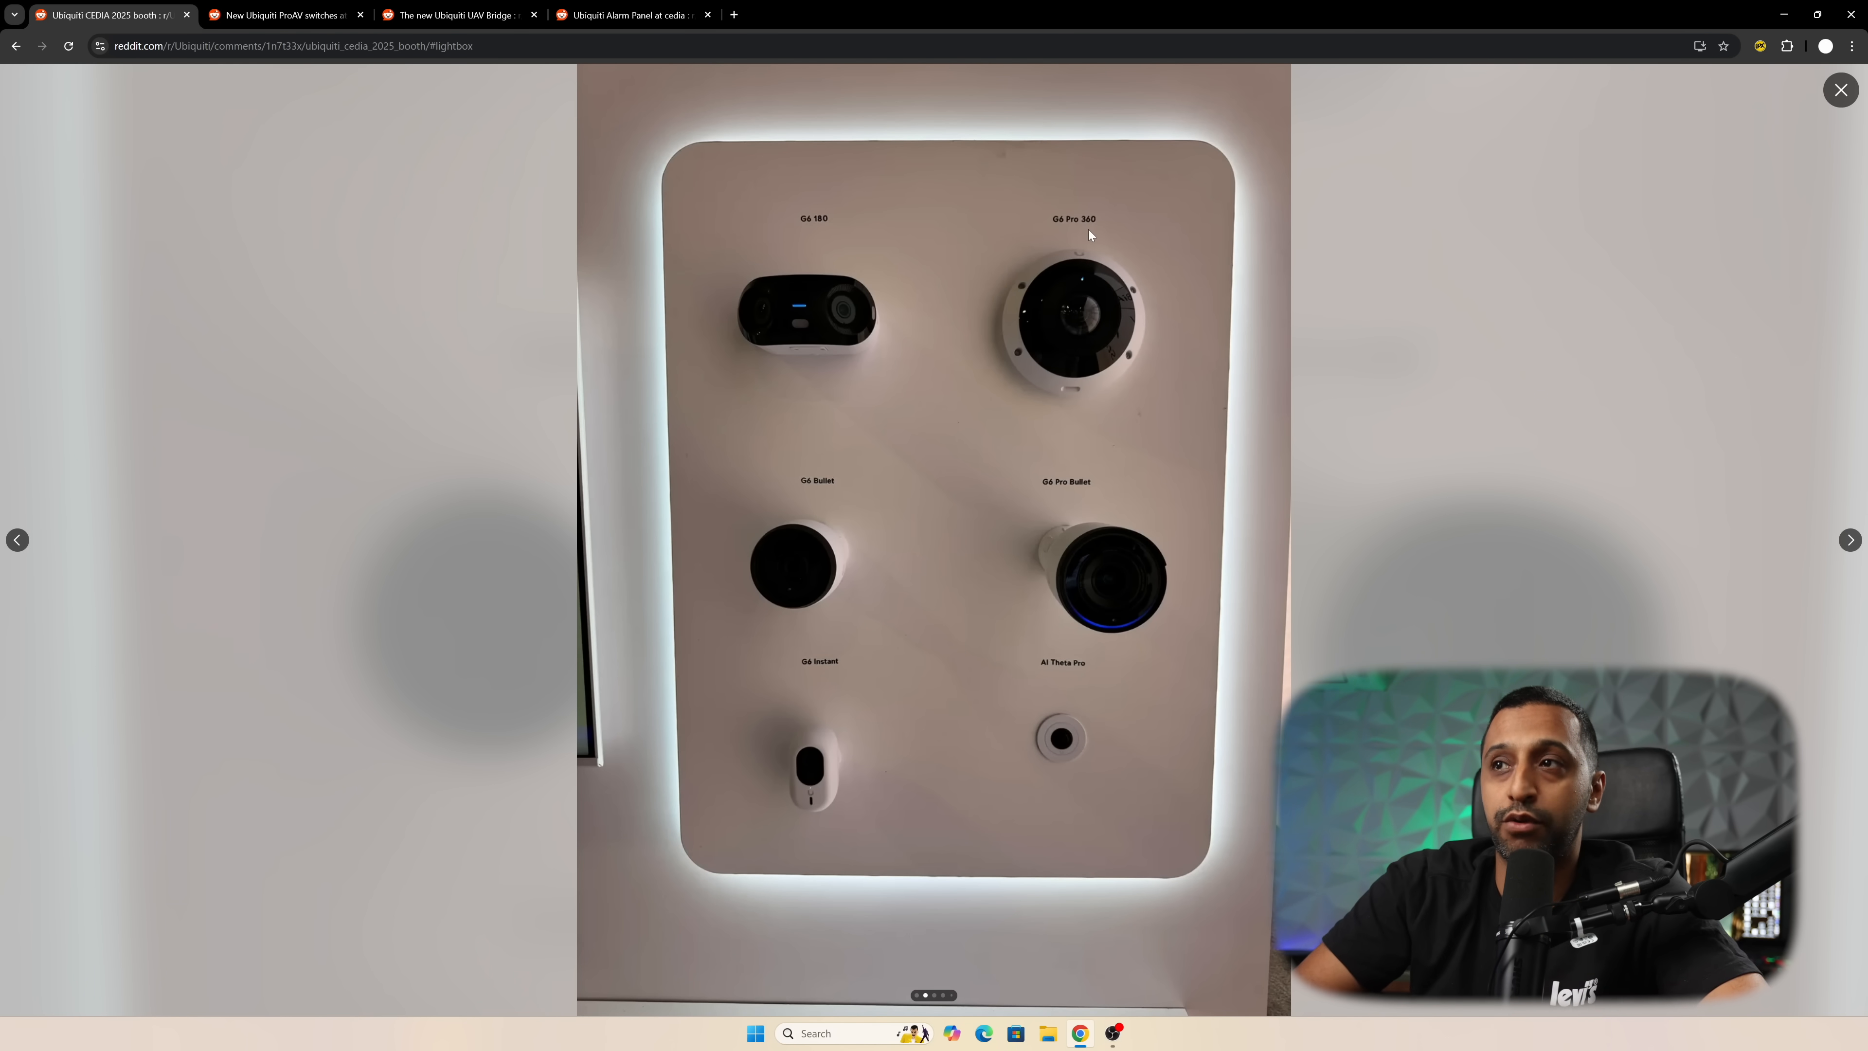
{"action": "mouse_move", "coordinate": [1085, 271]}
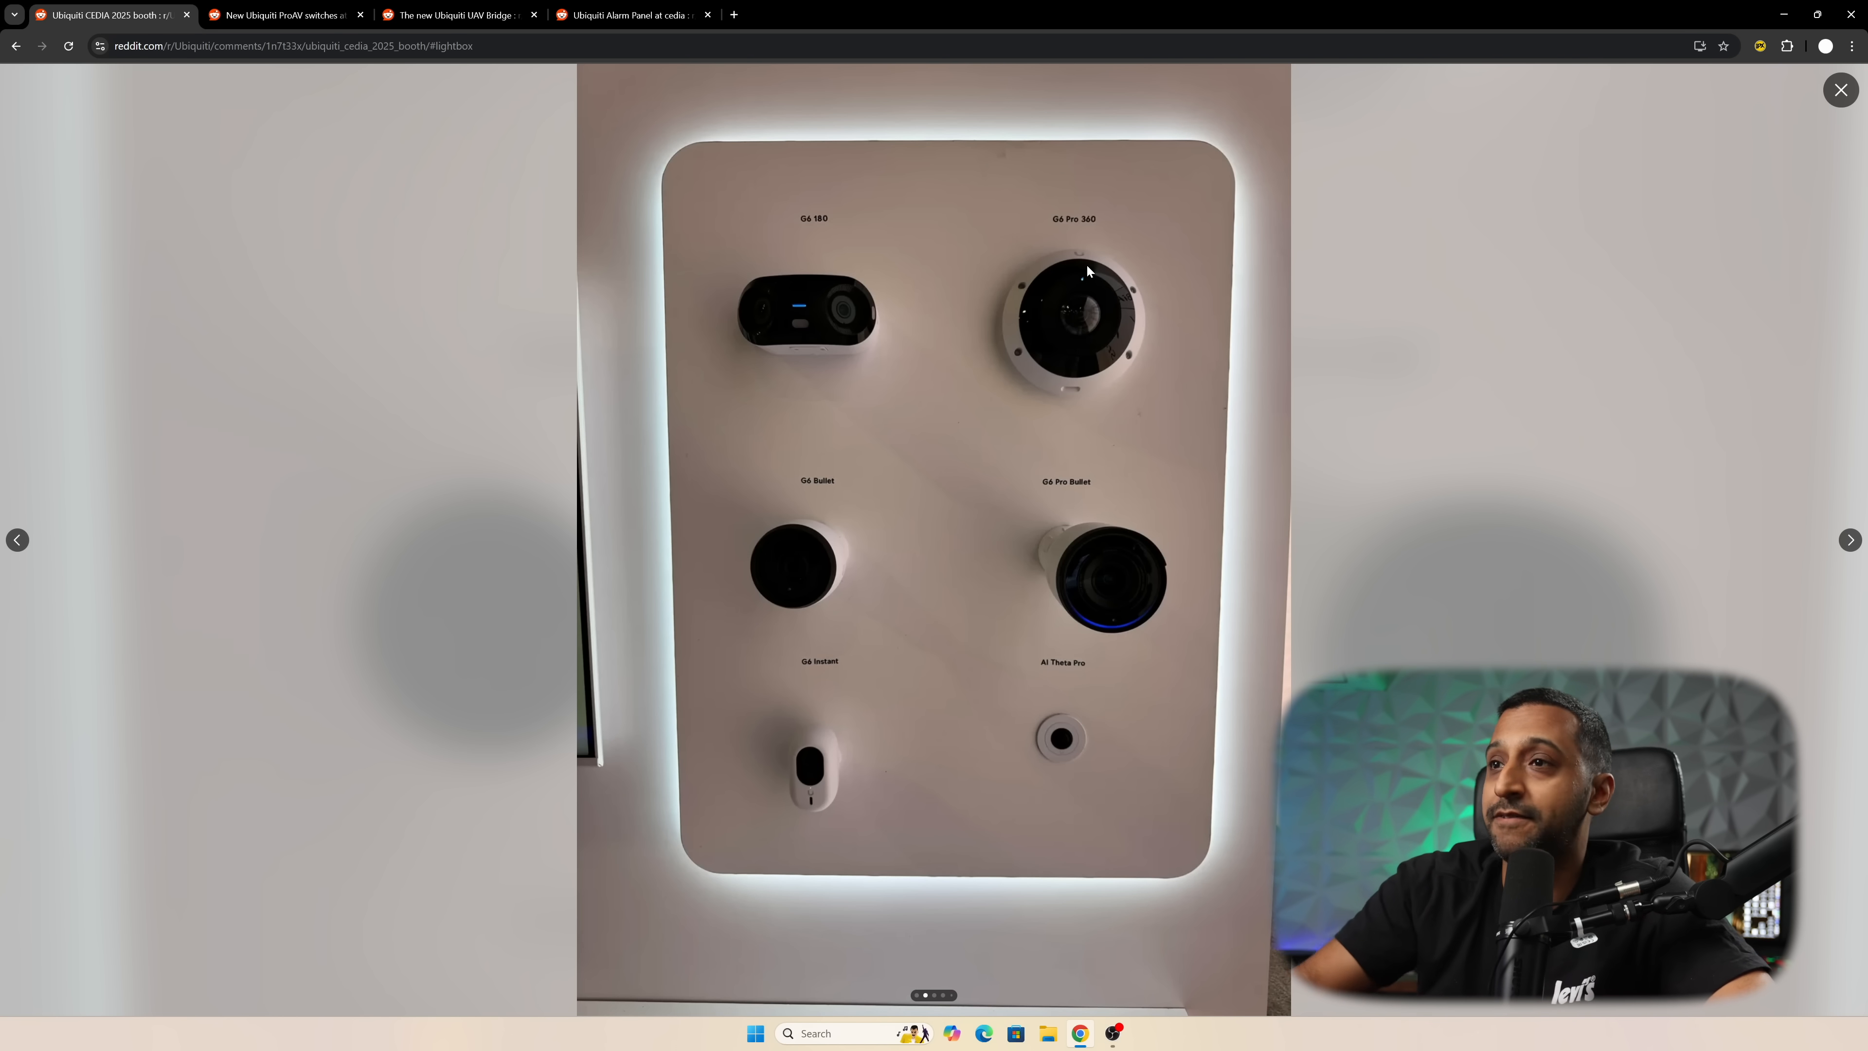
{"action": "left_click", "coordinate": [1848, 540]}
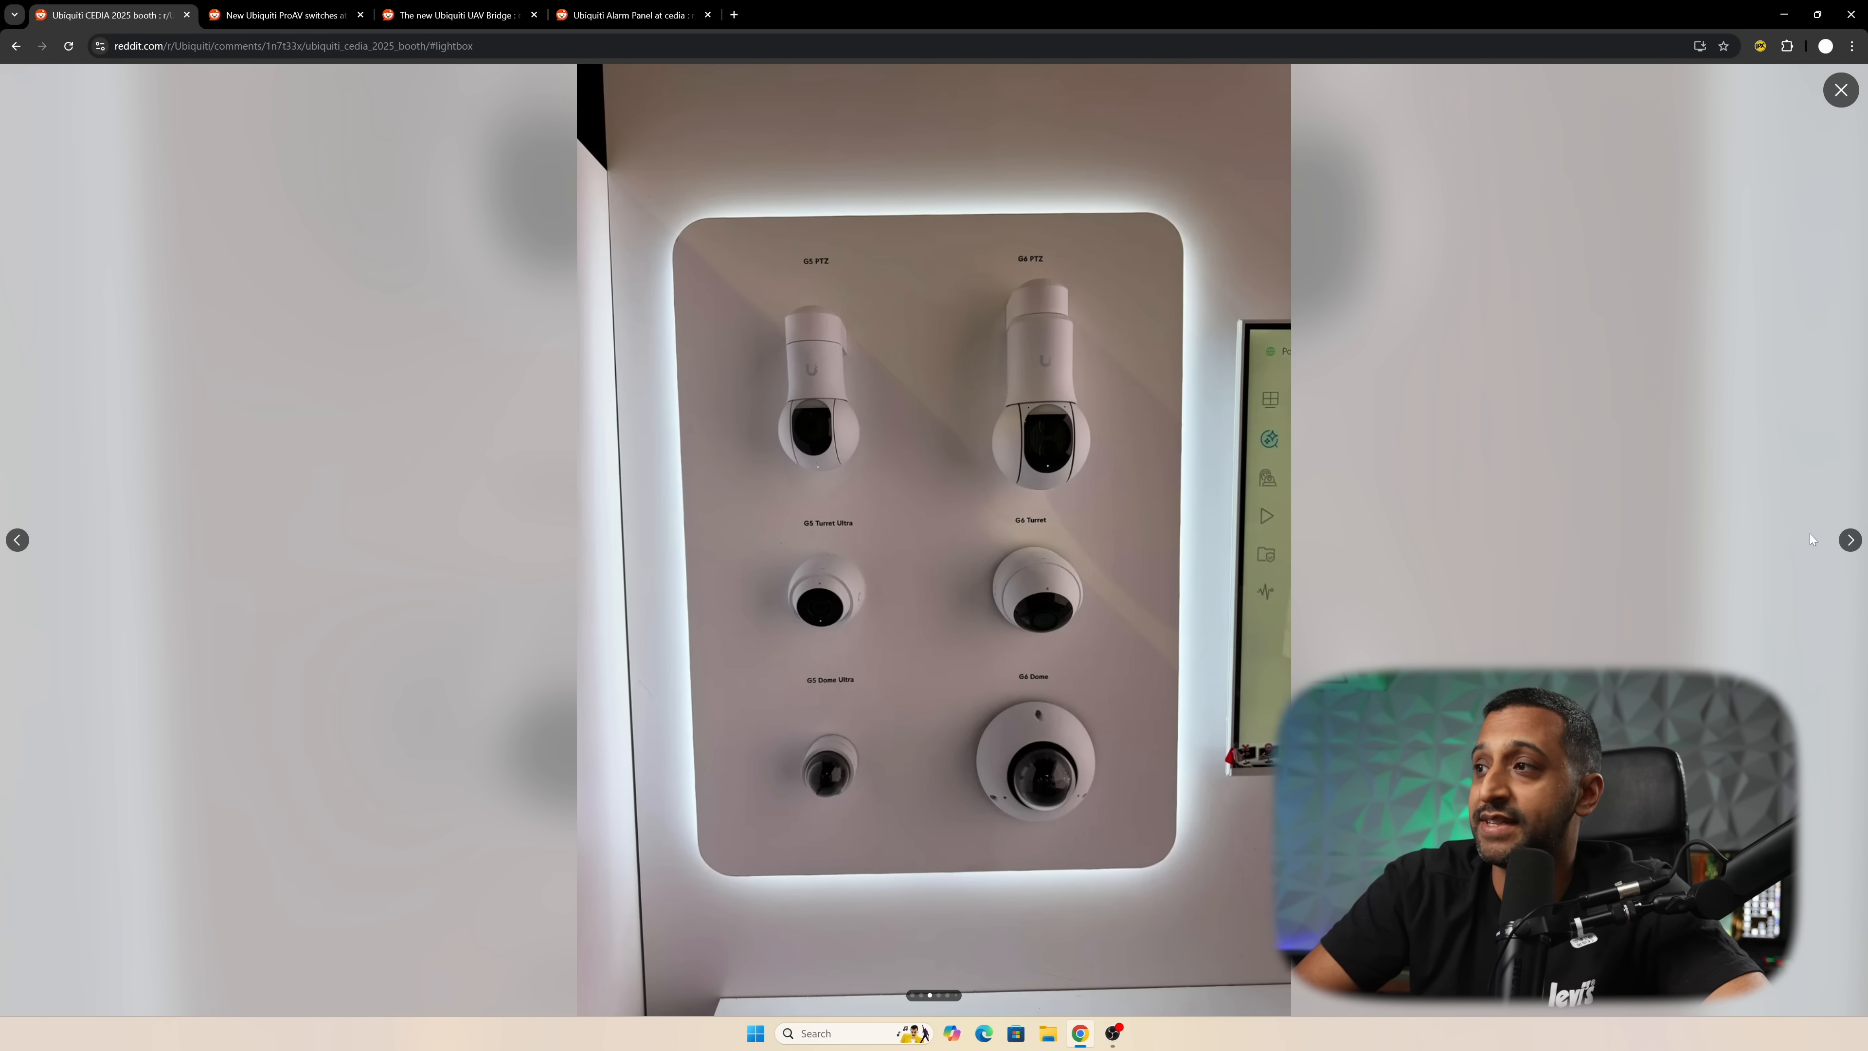
Advance the booth lightbox to the Door Access display wall photo.
{"action": "left_click", "coordinate": [1850, 540]}
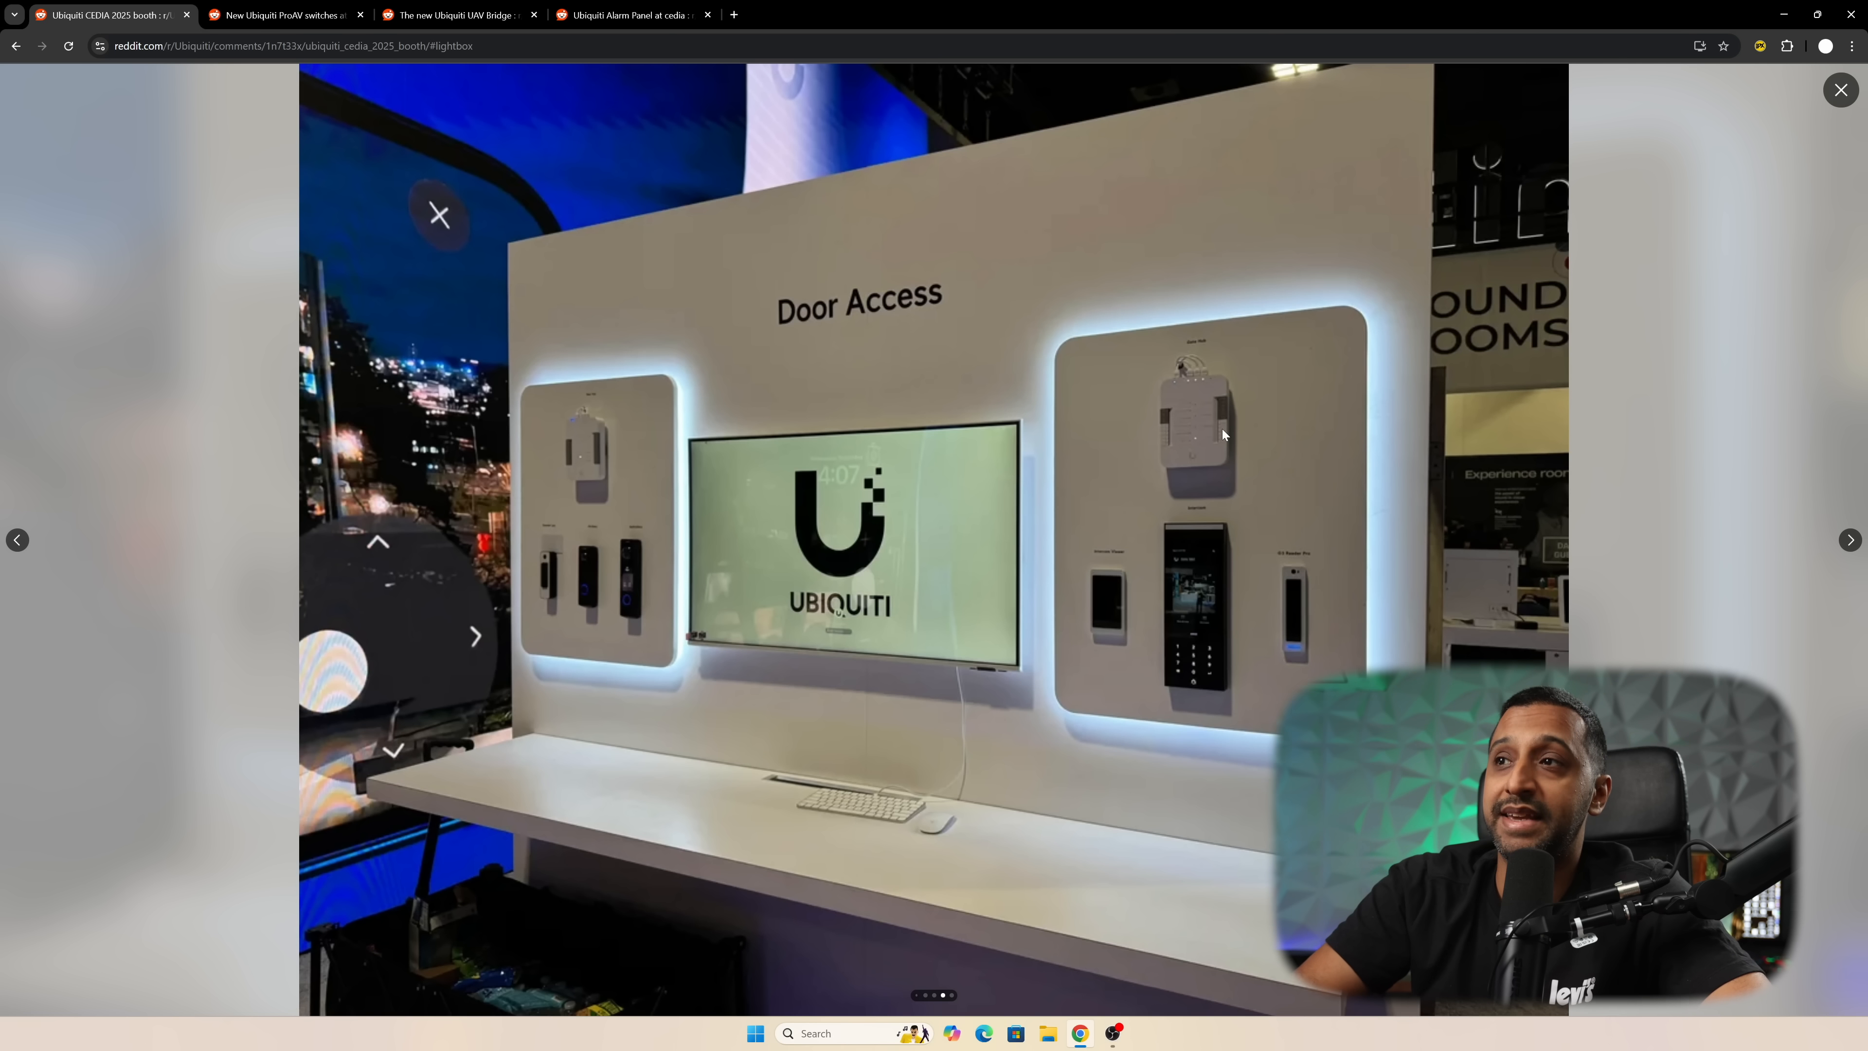
{"action": "mouse_move", "coordinate": [557, 419]}
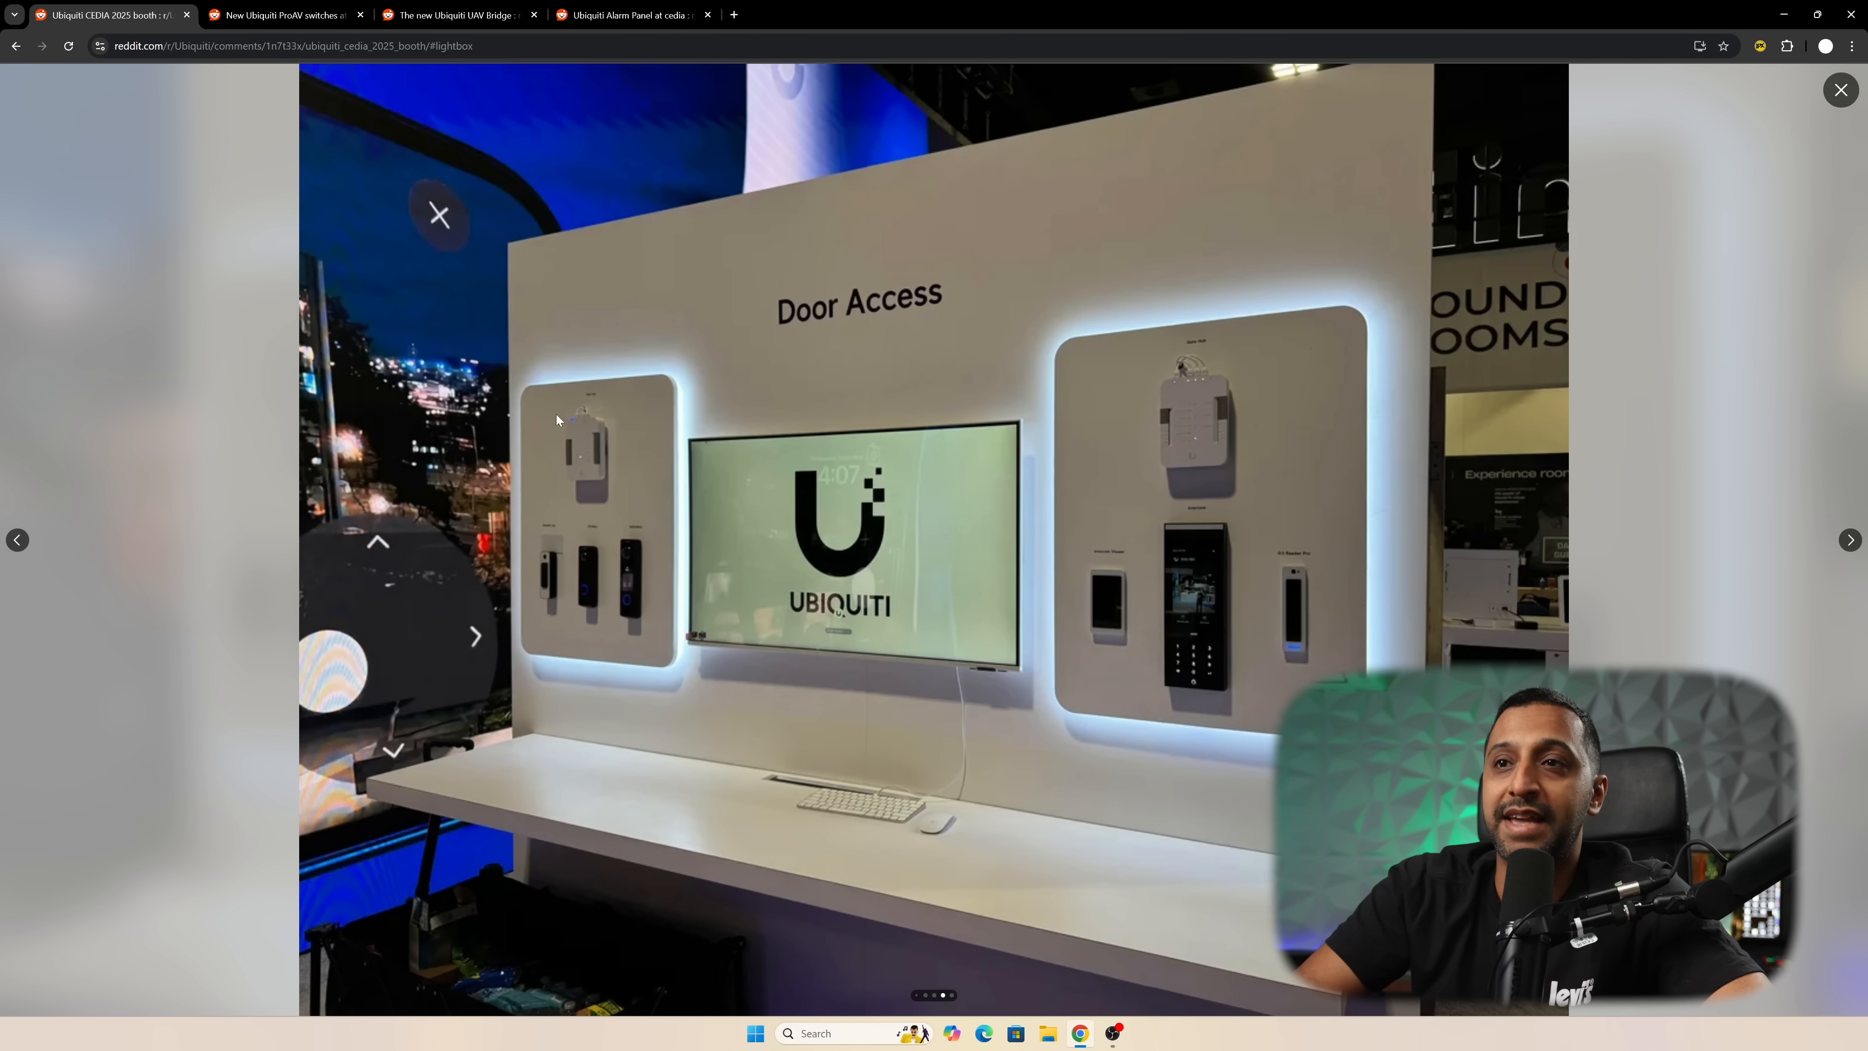
{"action": "mouse_move", "coordinate": [520, 605]}
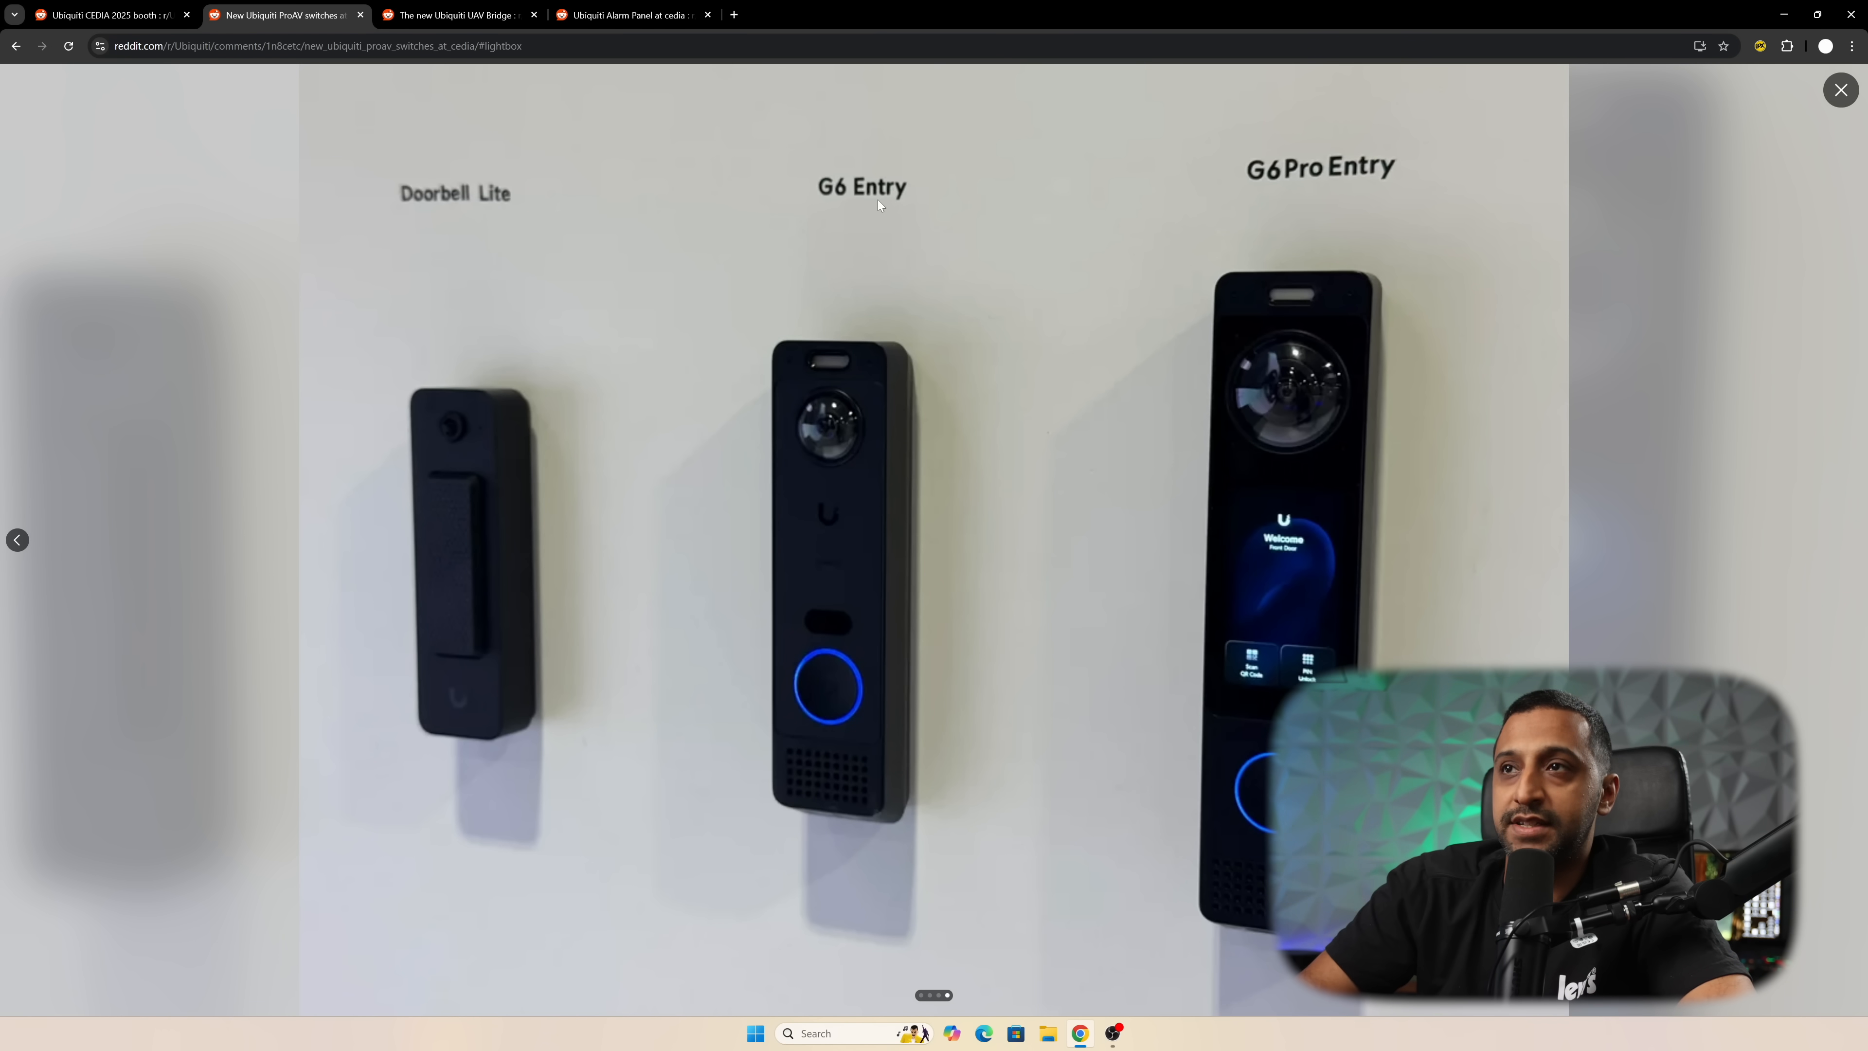
{"action": "mouse_move", "coordinate": [477, 223]}
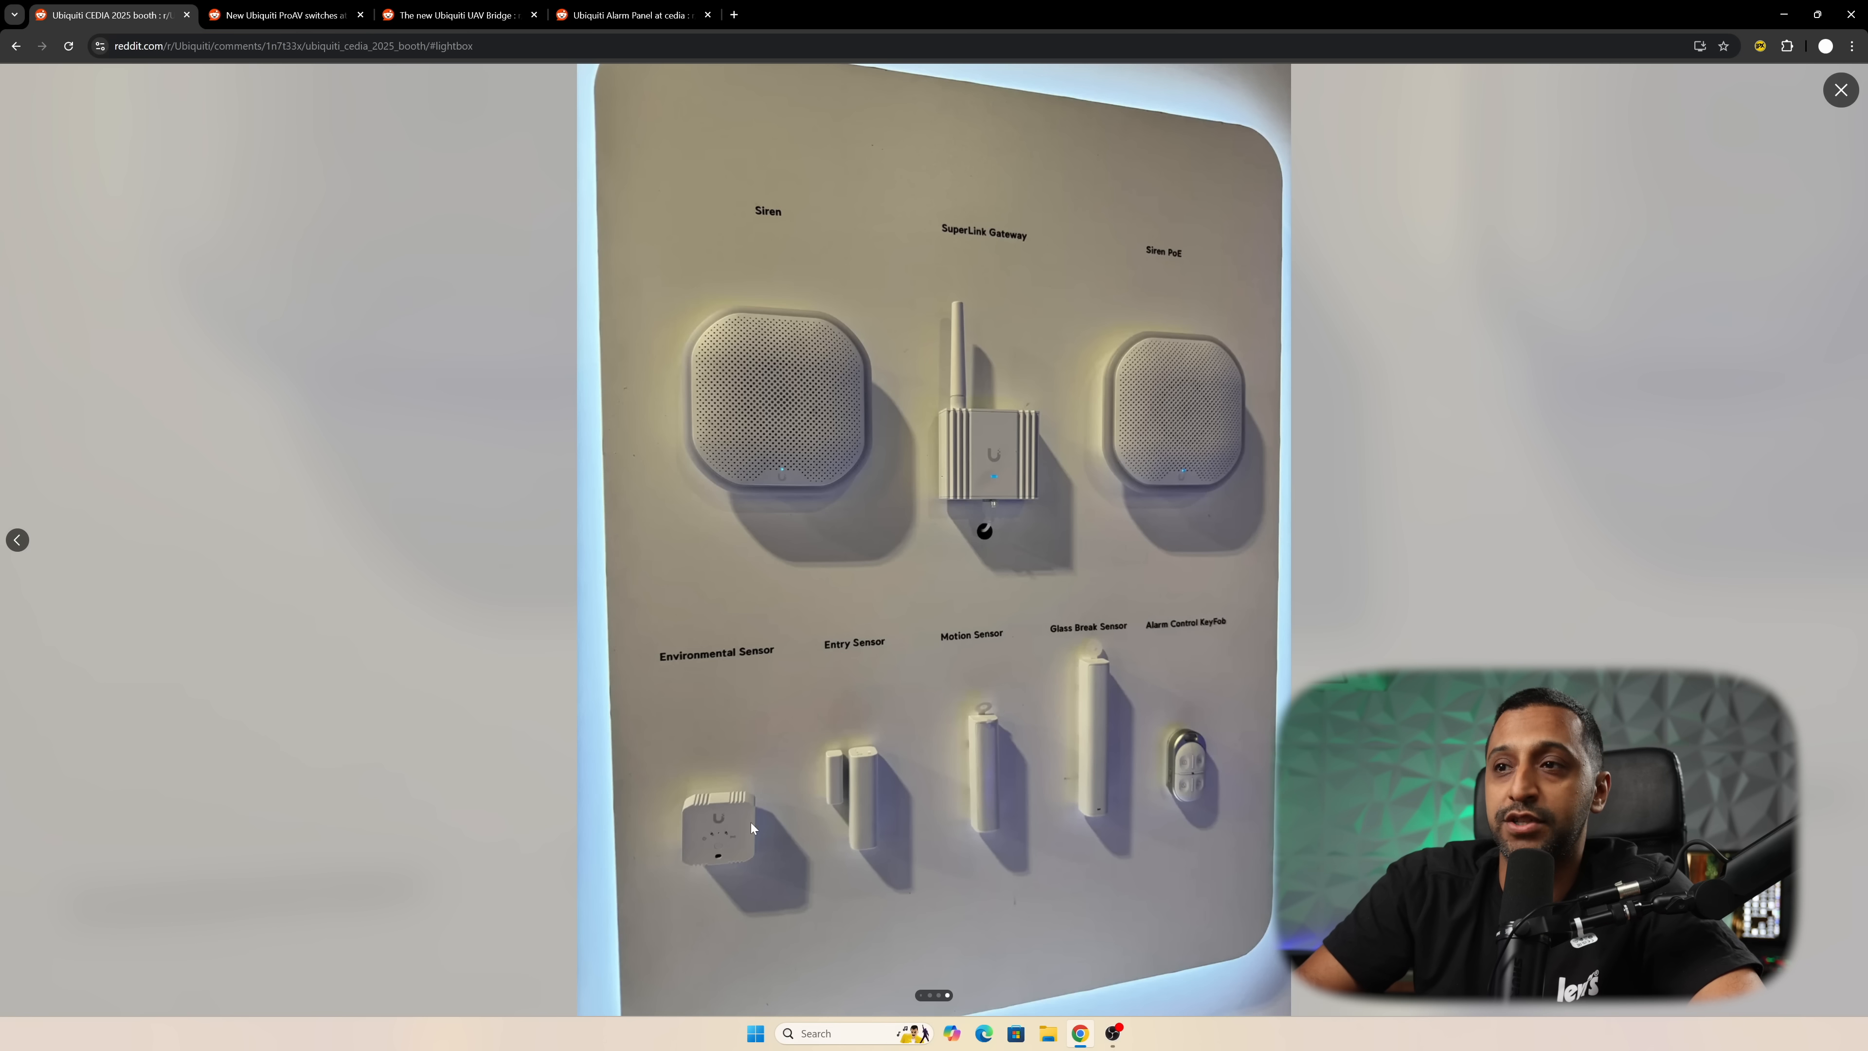
{"action": "mouse_move", "coordinate": [925, 782]}
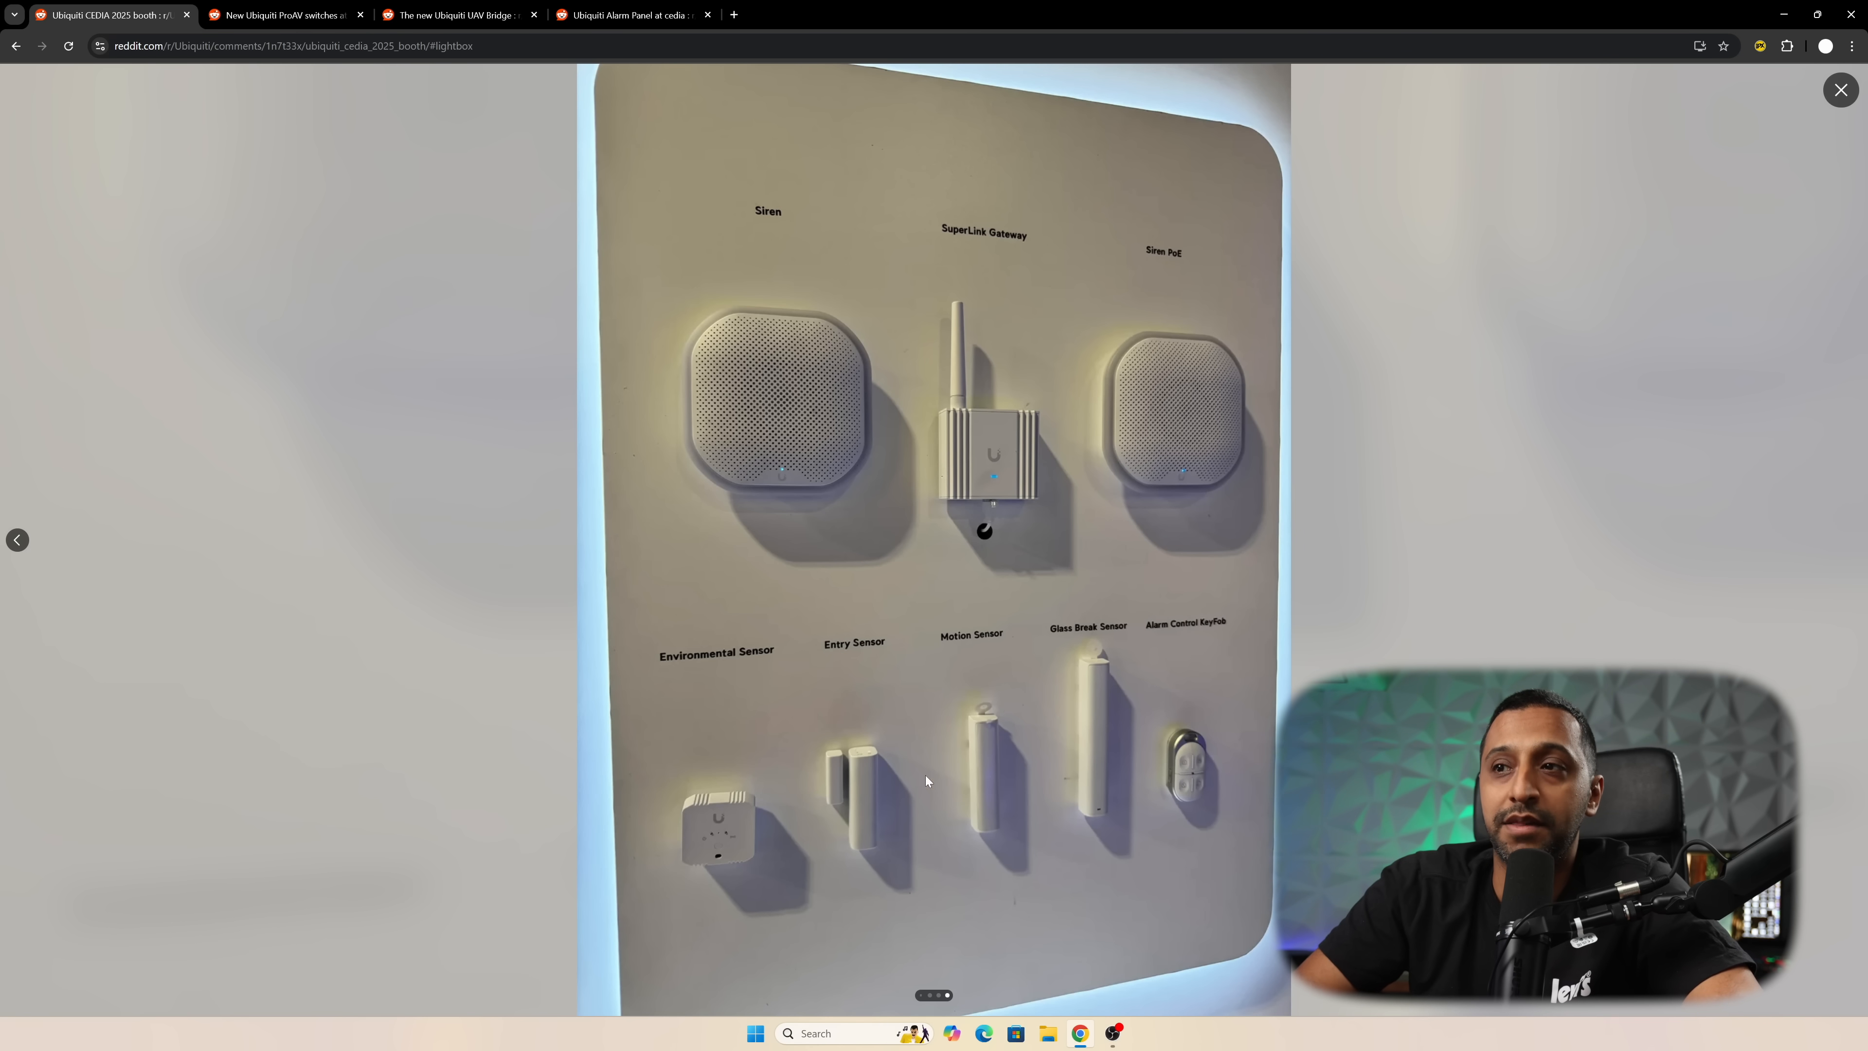
{"action": "mouse_move", "coordinate": [983, 766]}
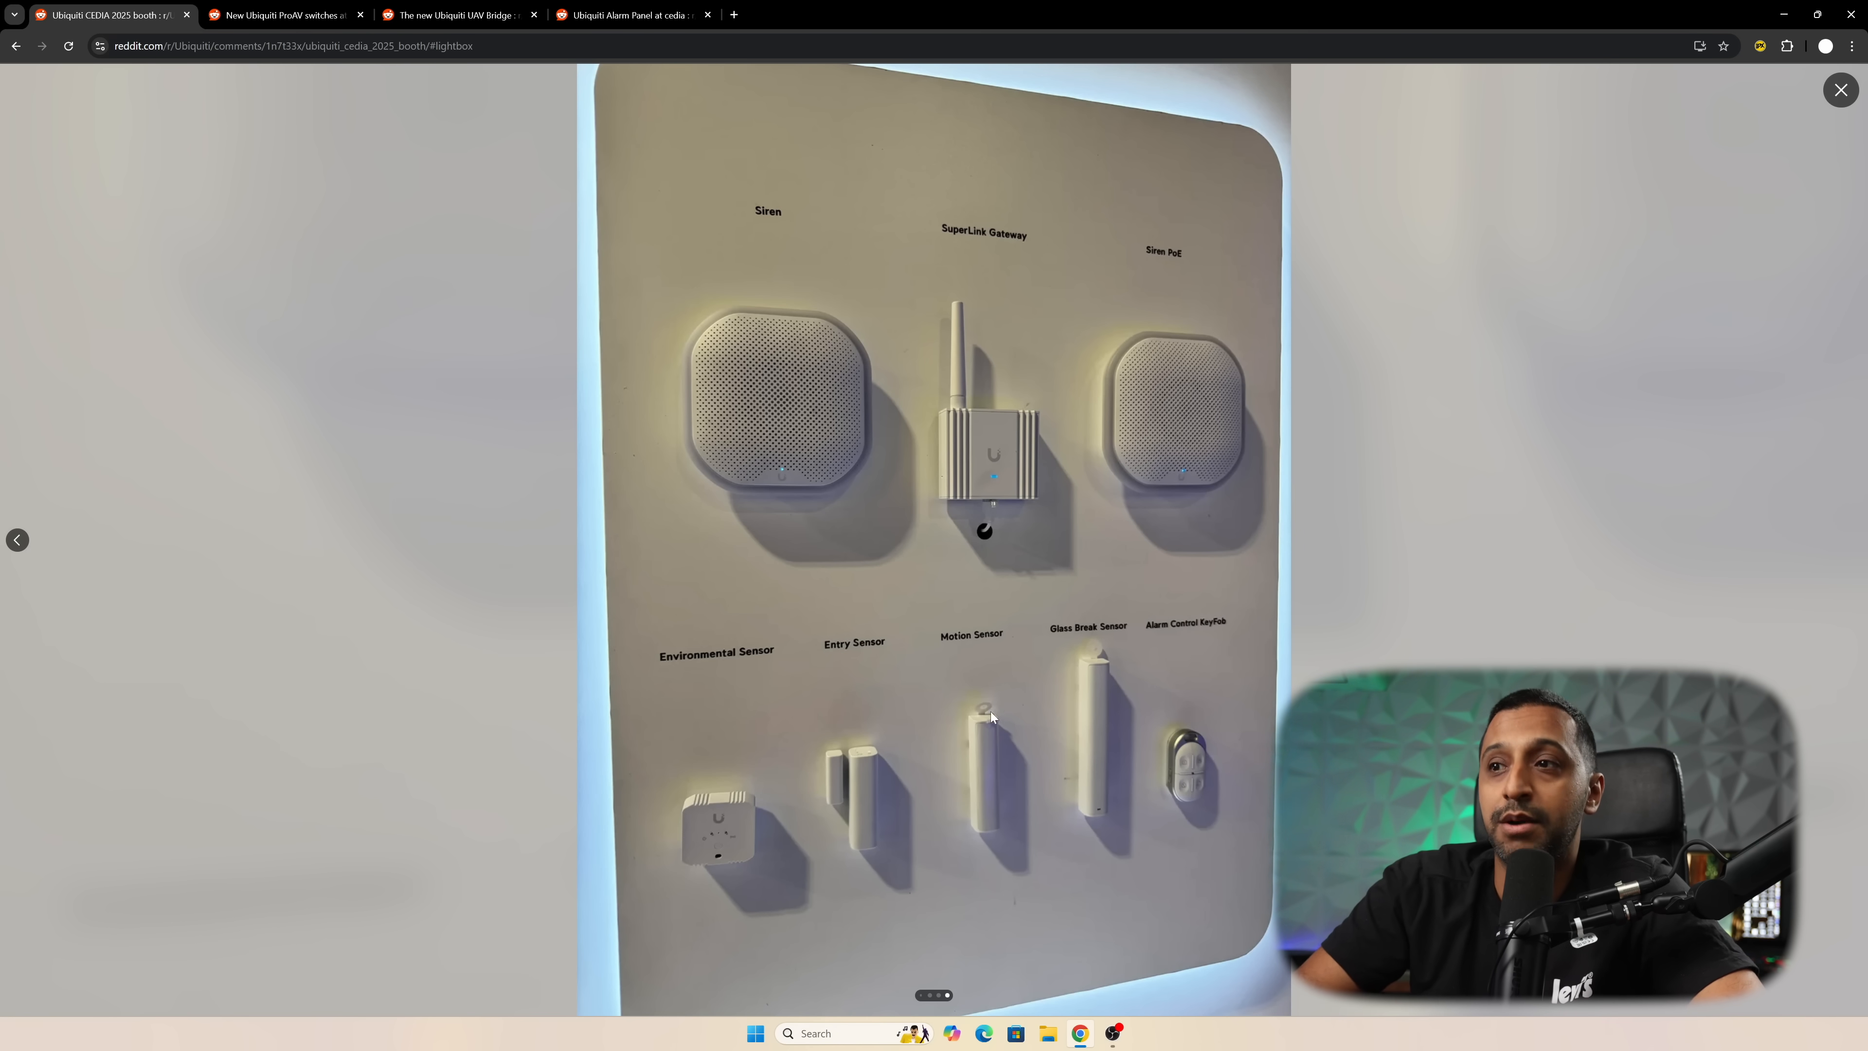
{"action": "mouse_move", "coordinate": [1070, 843]}
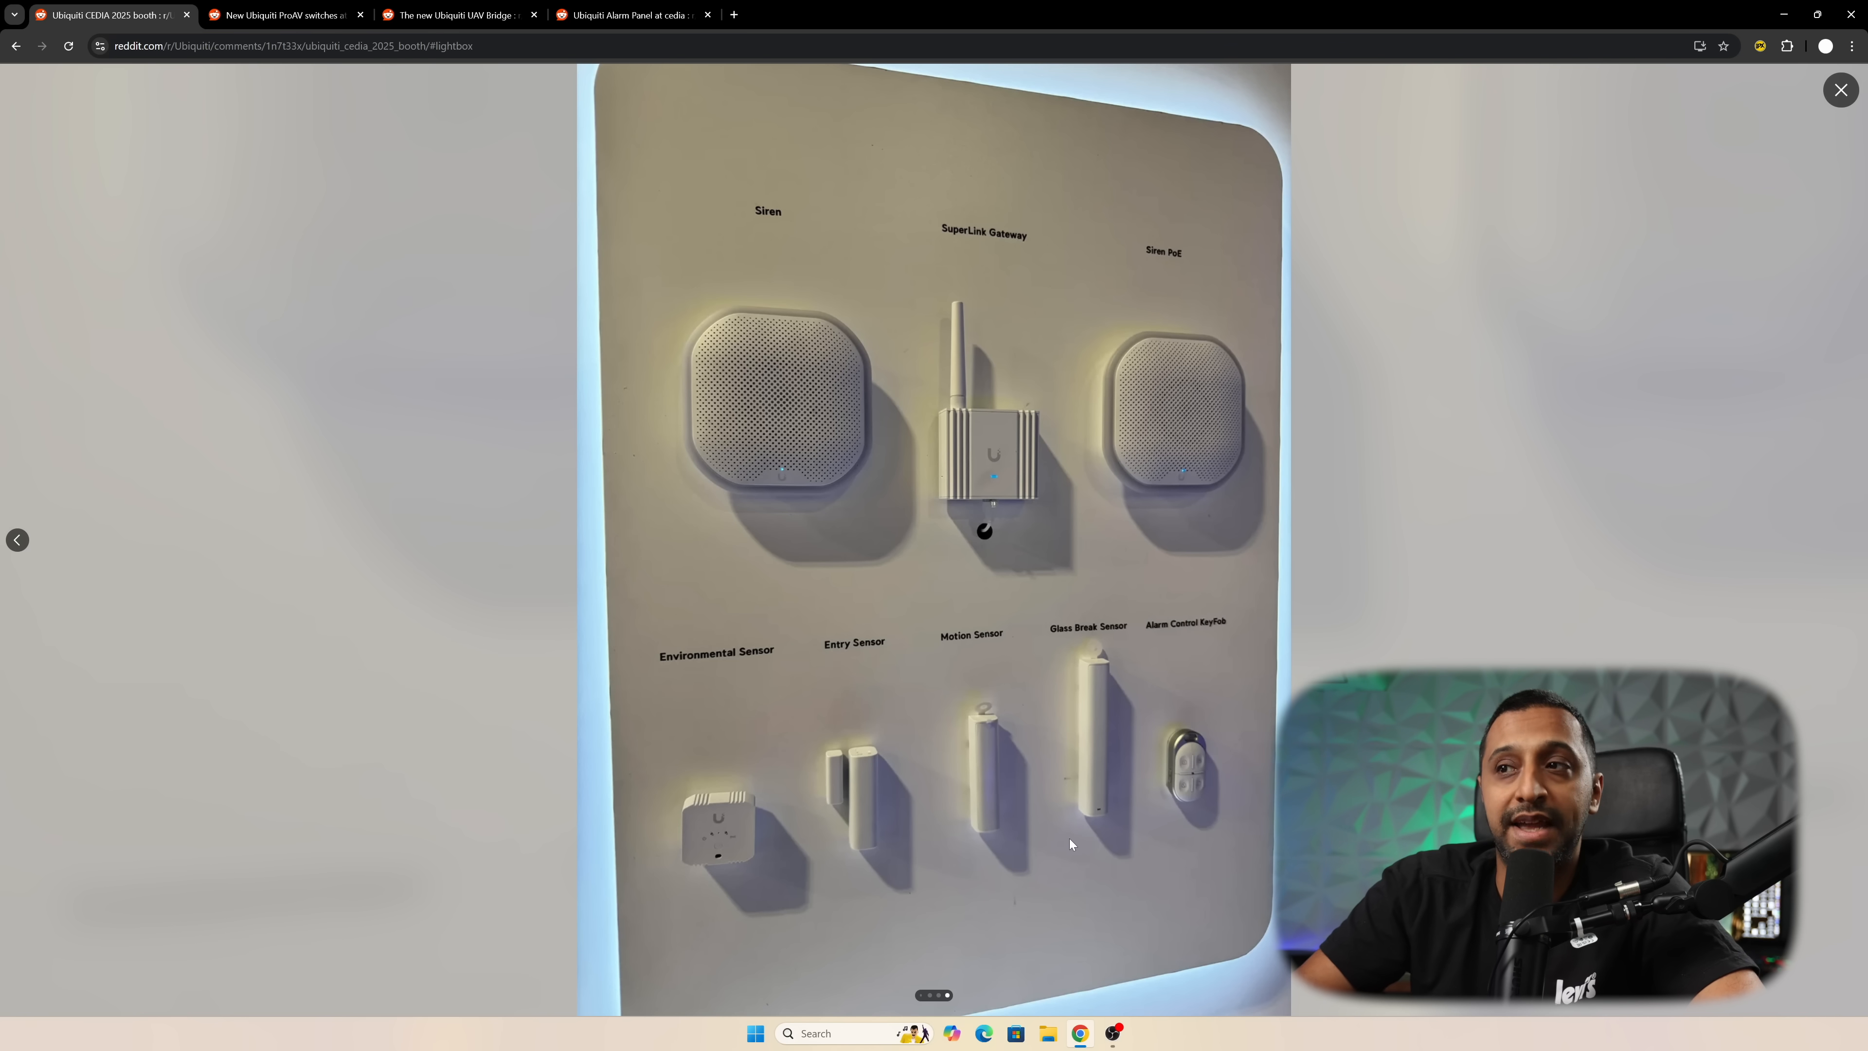
{"action": "mouse_move", "coordinate": [1078, 807]}
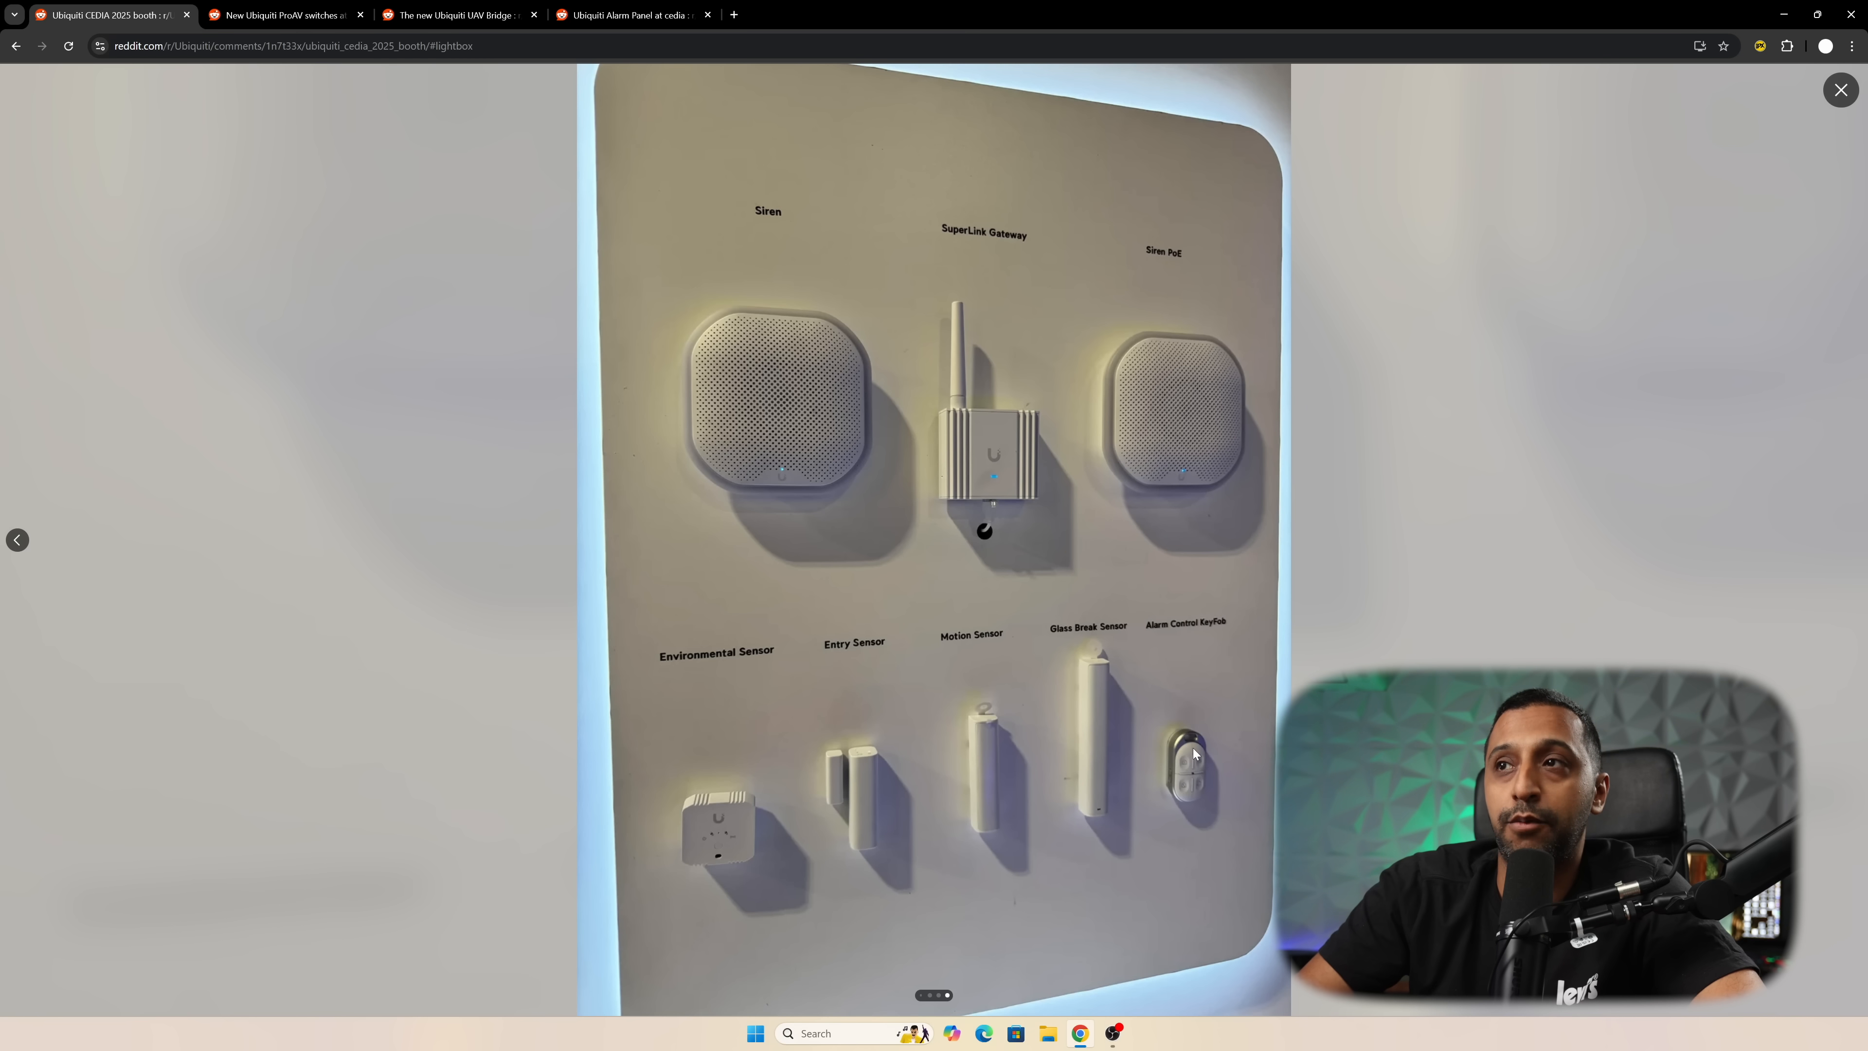
{"action": "mouse_move", "coordinate": [1105, 439]}
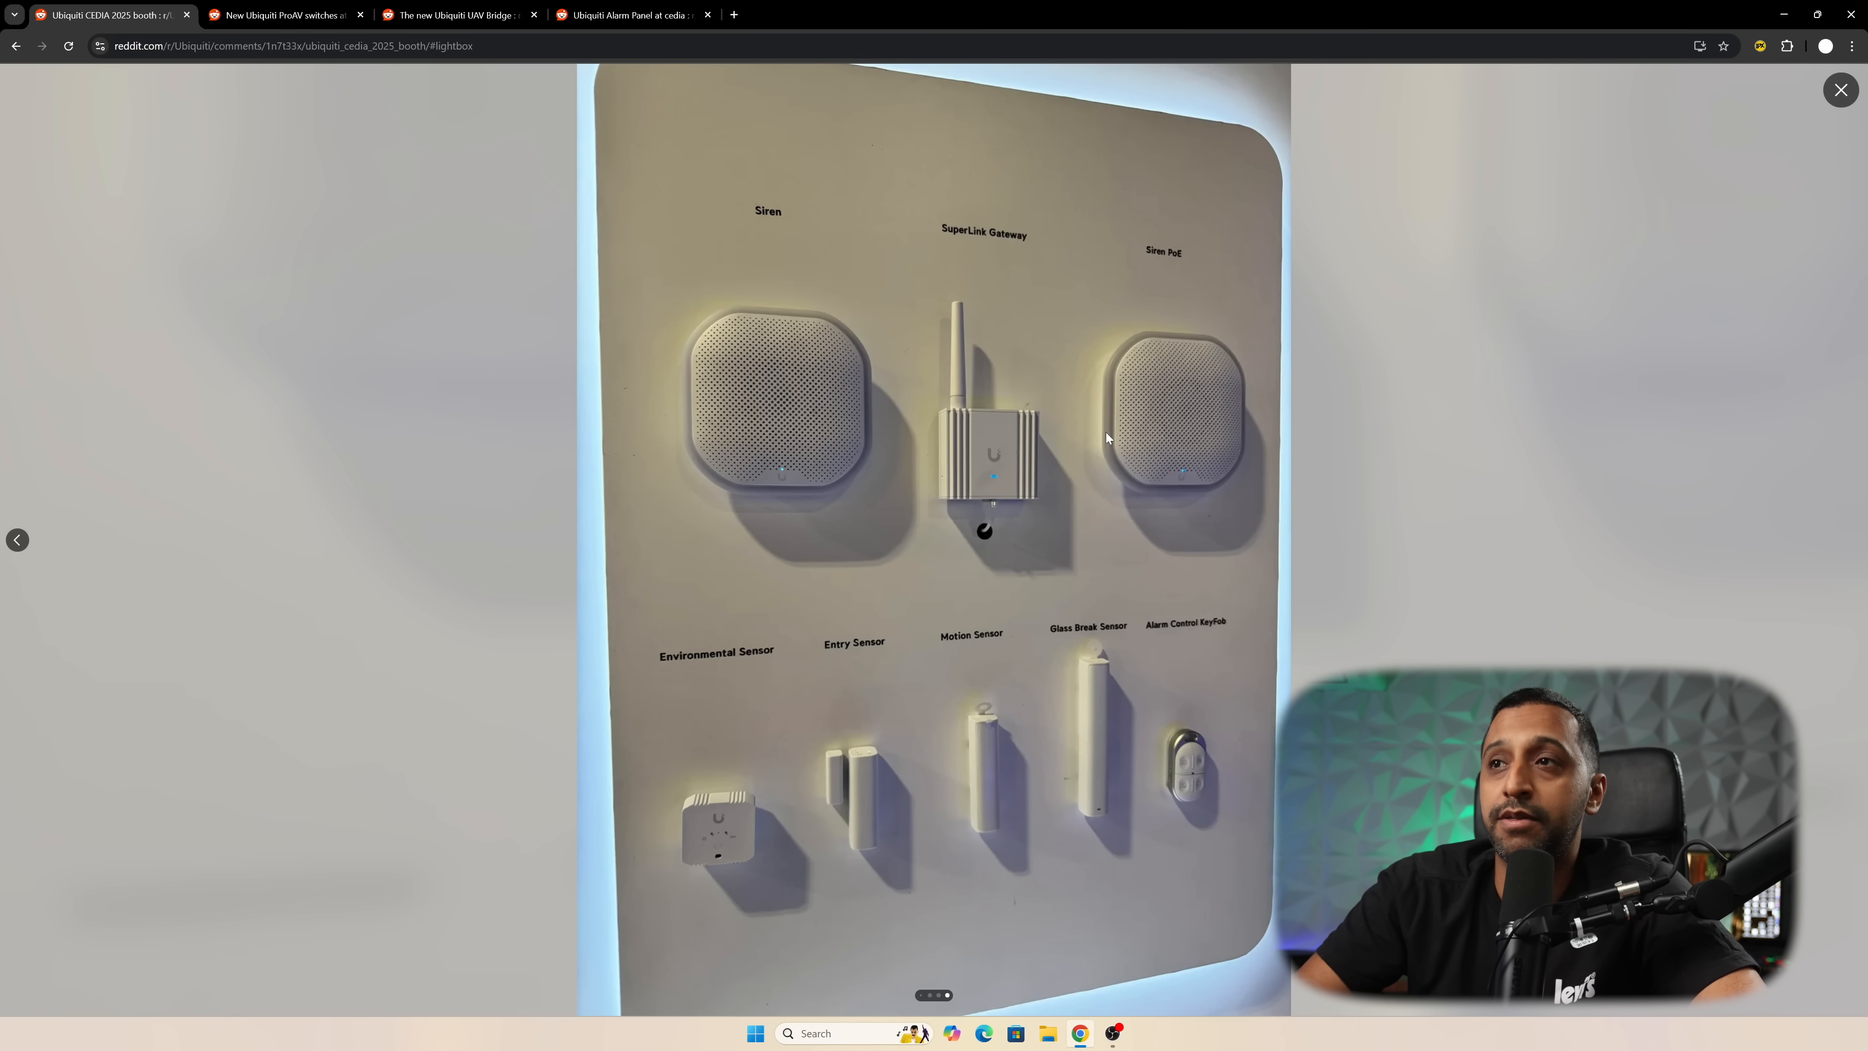
{"action": "mouse_move", "coordinate": [816, 372]}
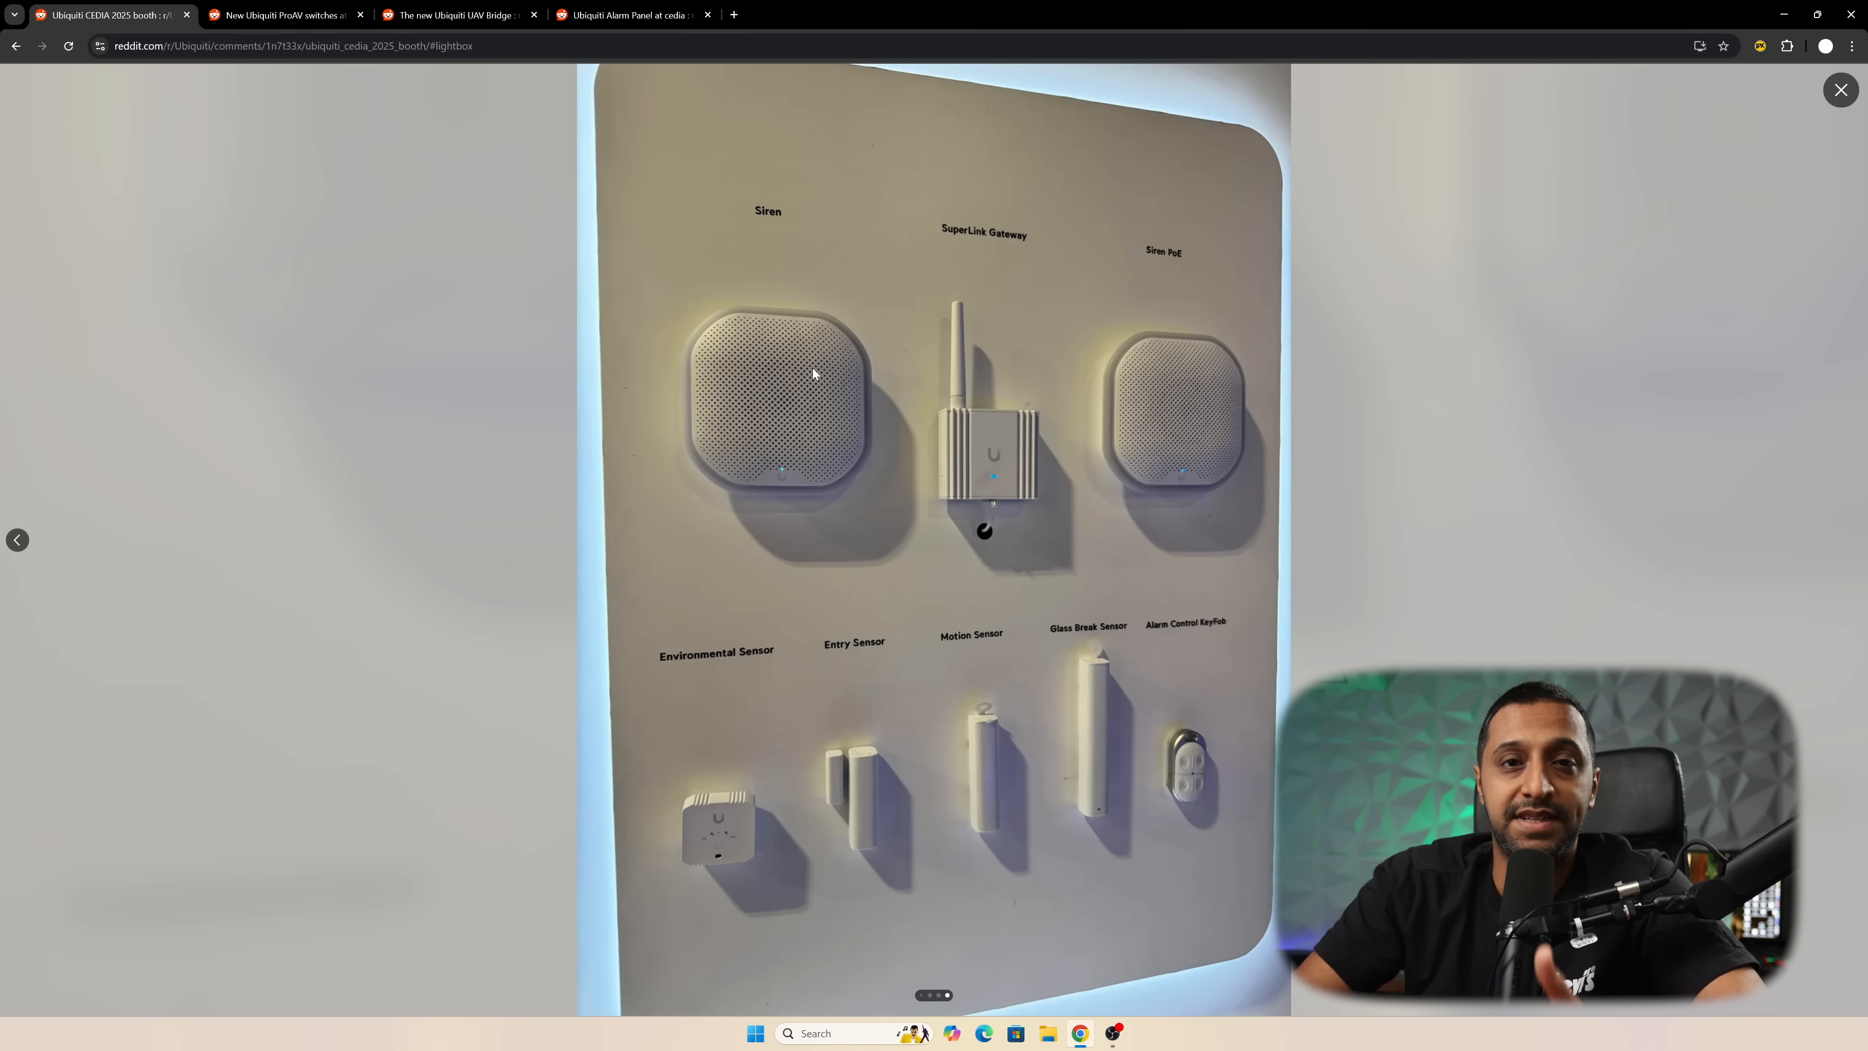
{"action": "mouse_move", "coordinate": [1031, 338]}
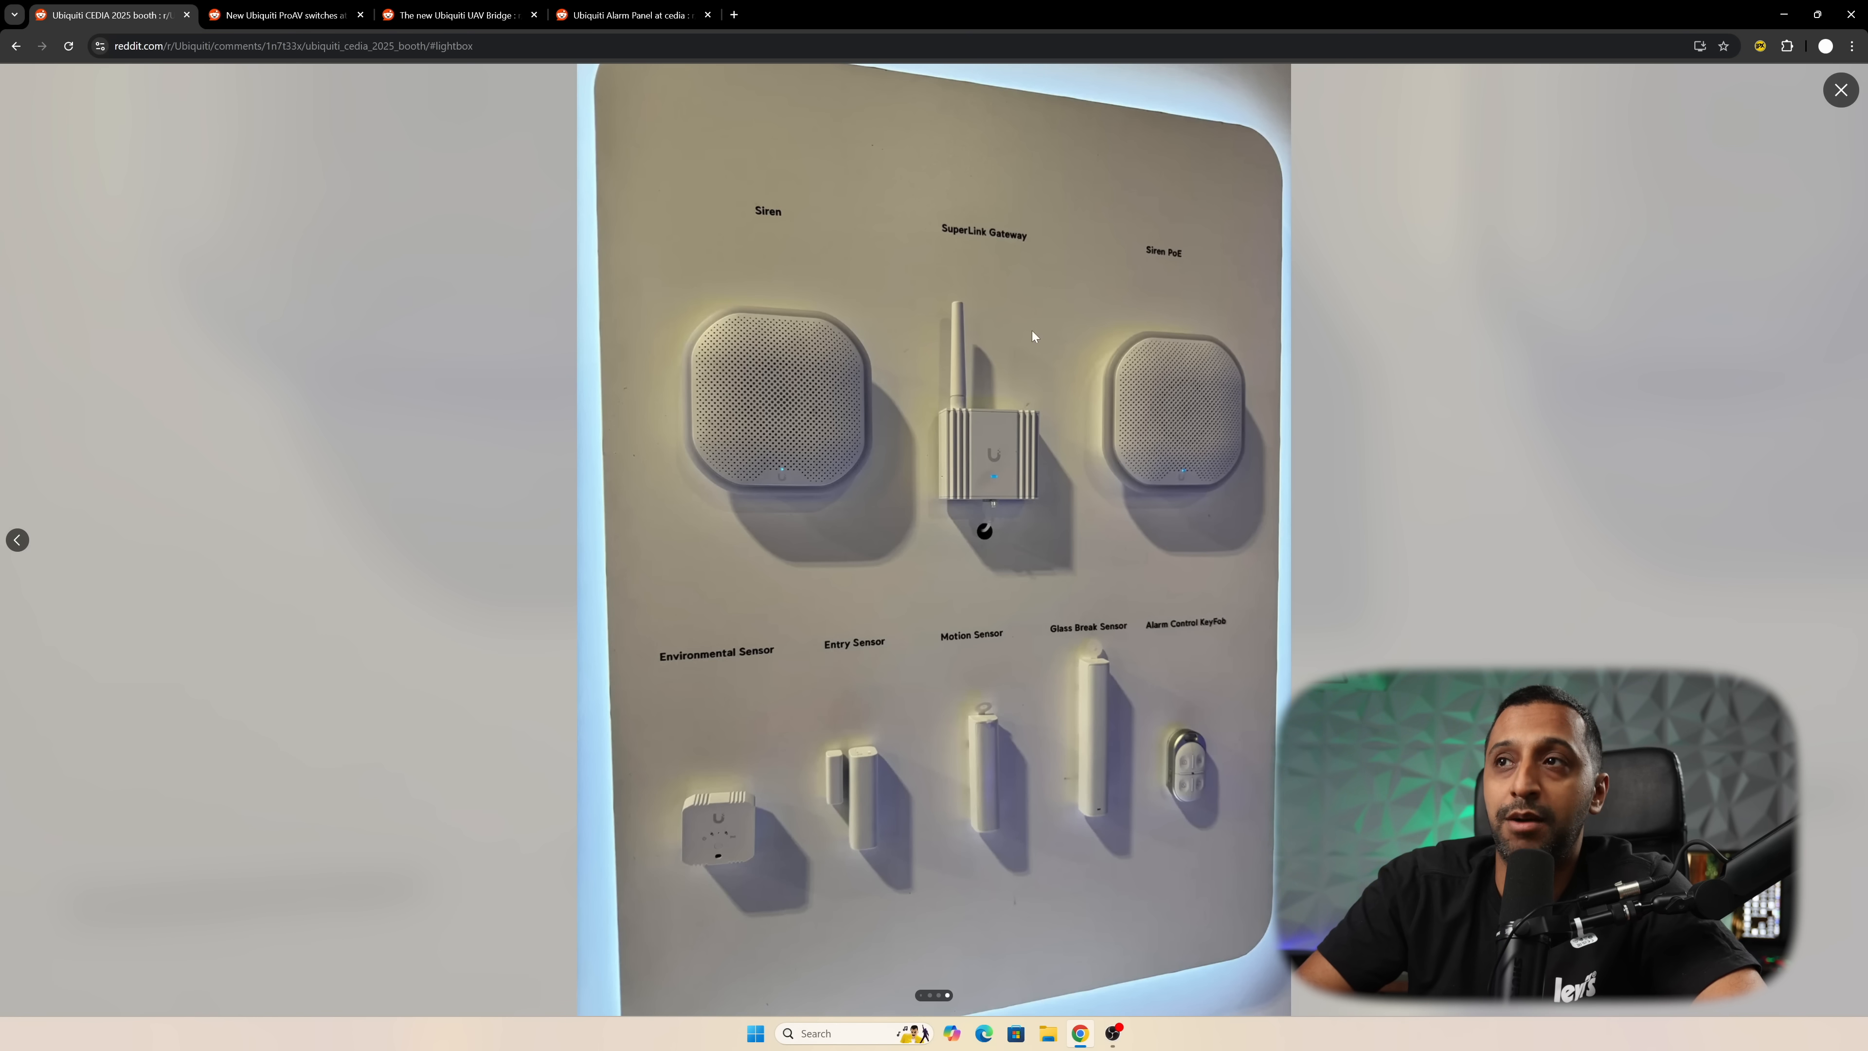
{"action": "mouse_move", "coordinate": [779, 367]}
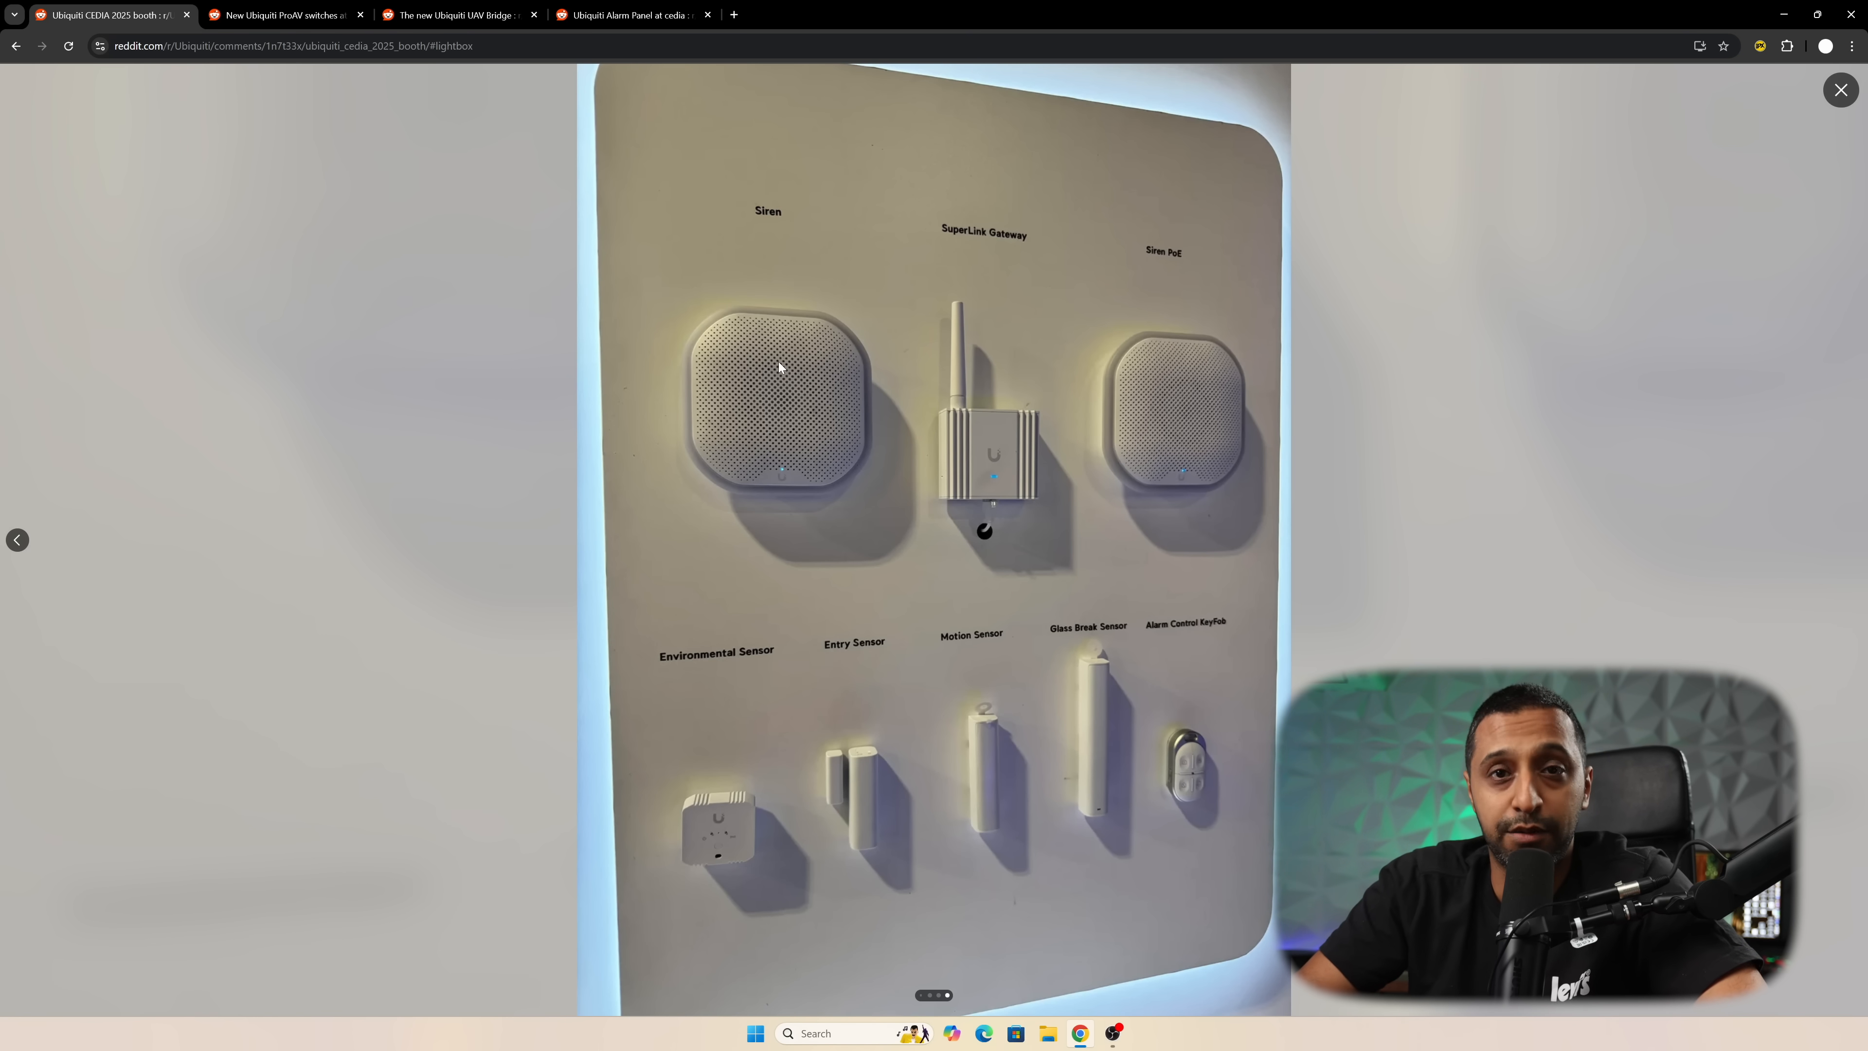
Switch from the SuperLink sensor photo to the ProAV switches post.
{"action": "left_click", "coordinate": [283, 15]}
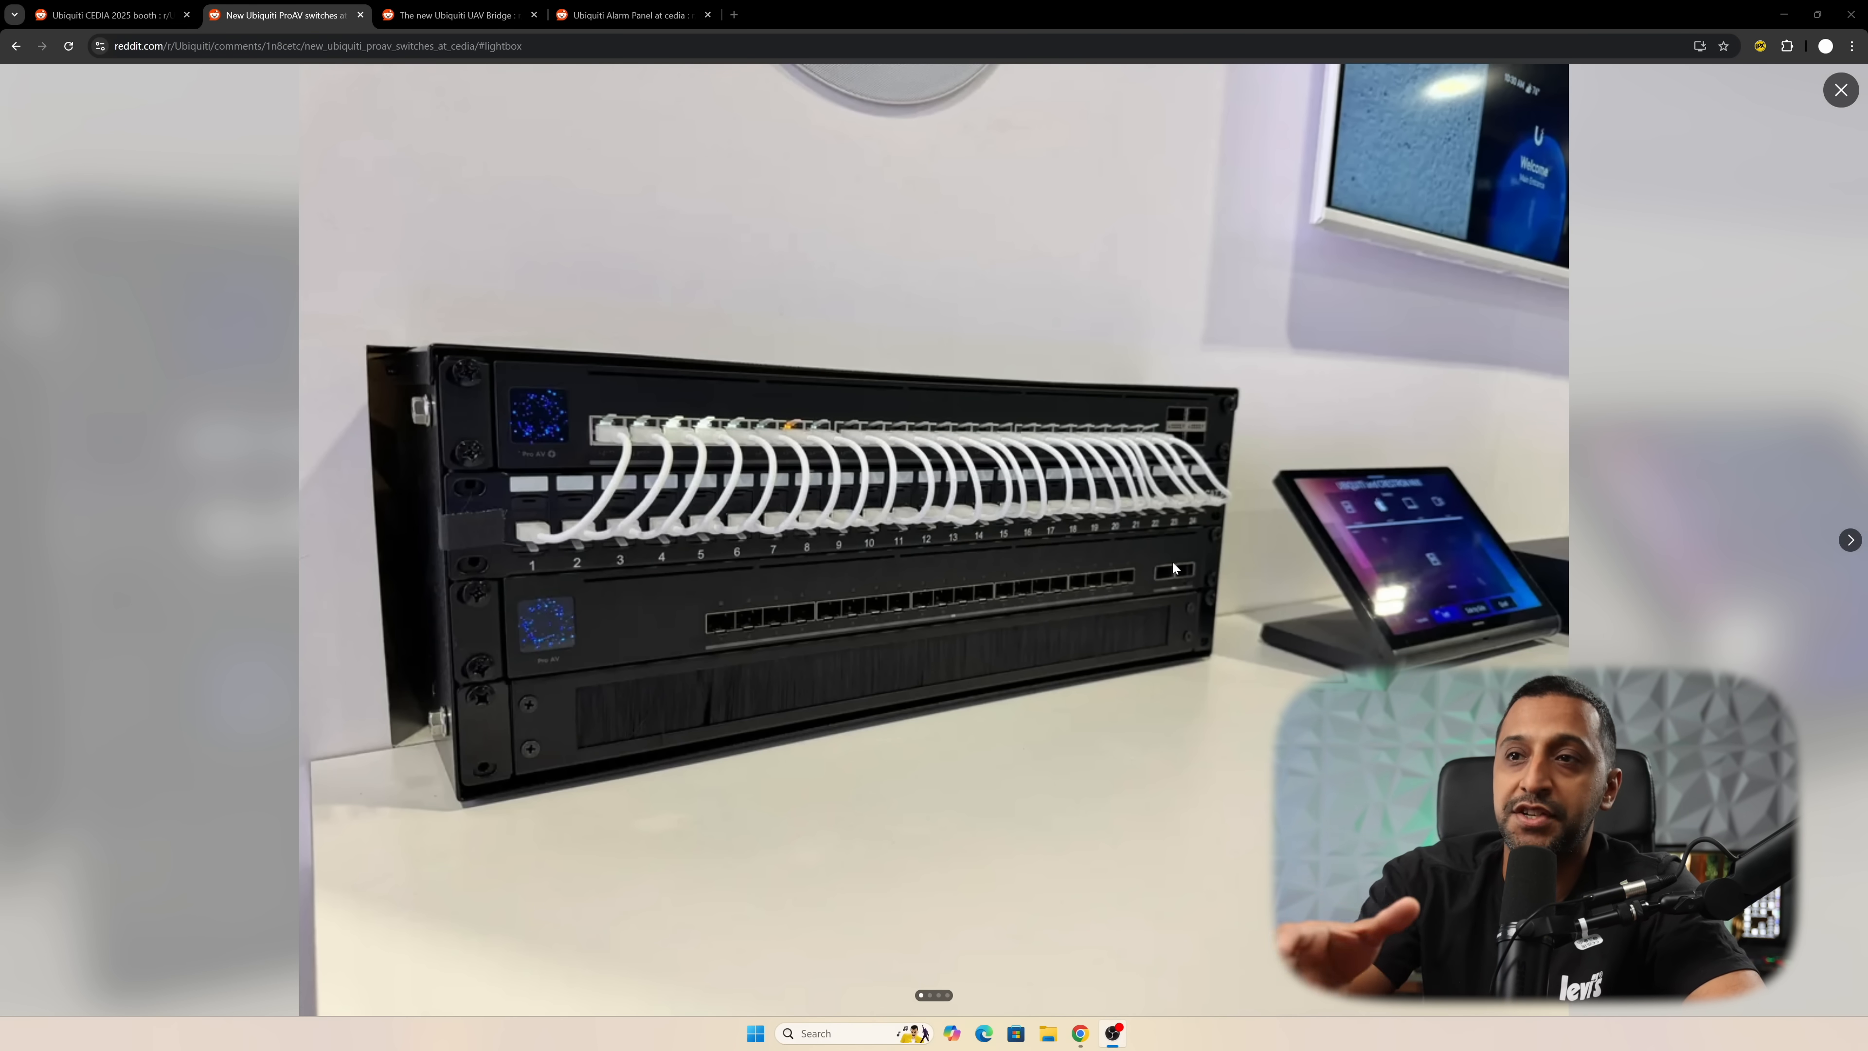
{"action": "mouse_move", "coordinate": [521, 653]}
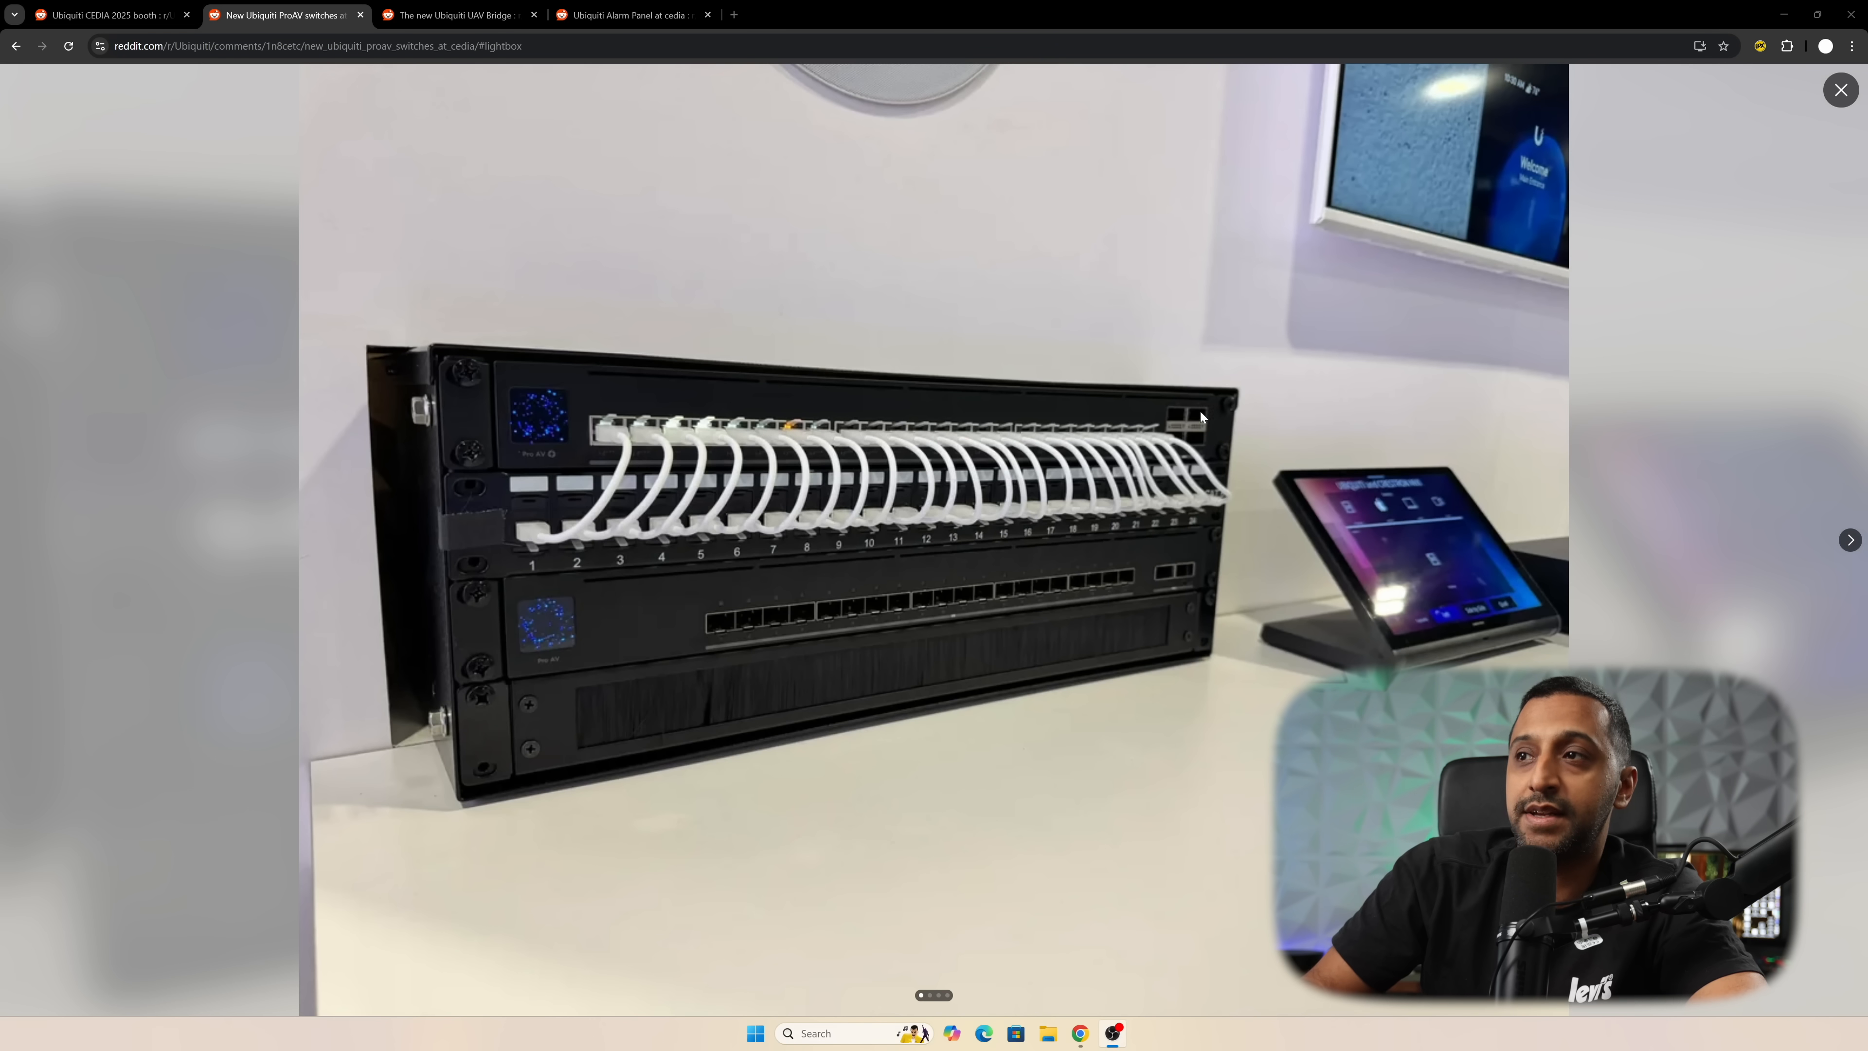
{"action": "mouse_move", "coordinate": [1214, 443]}
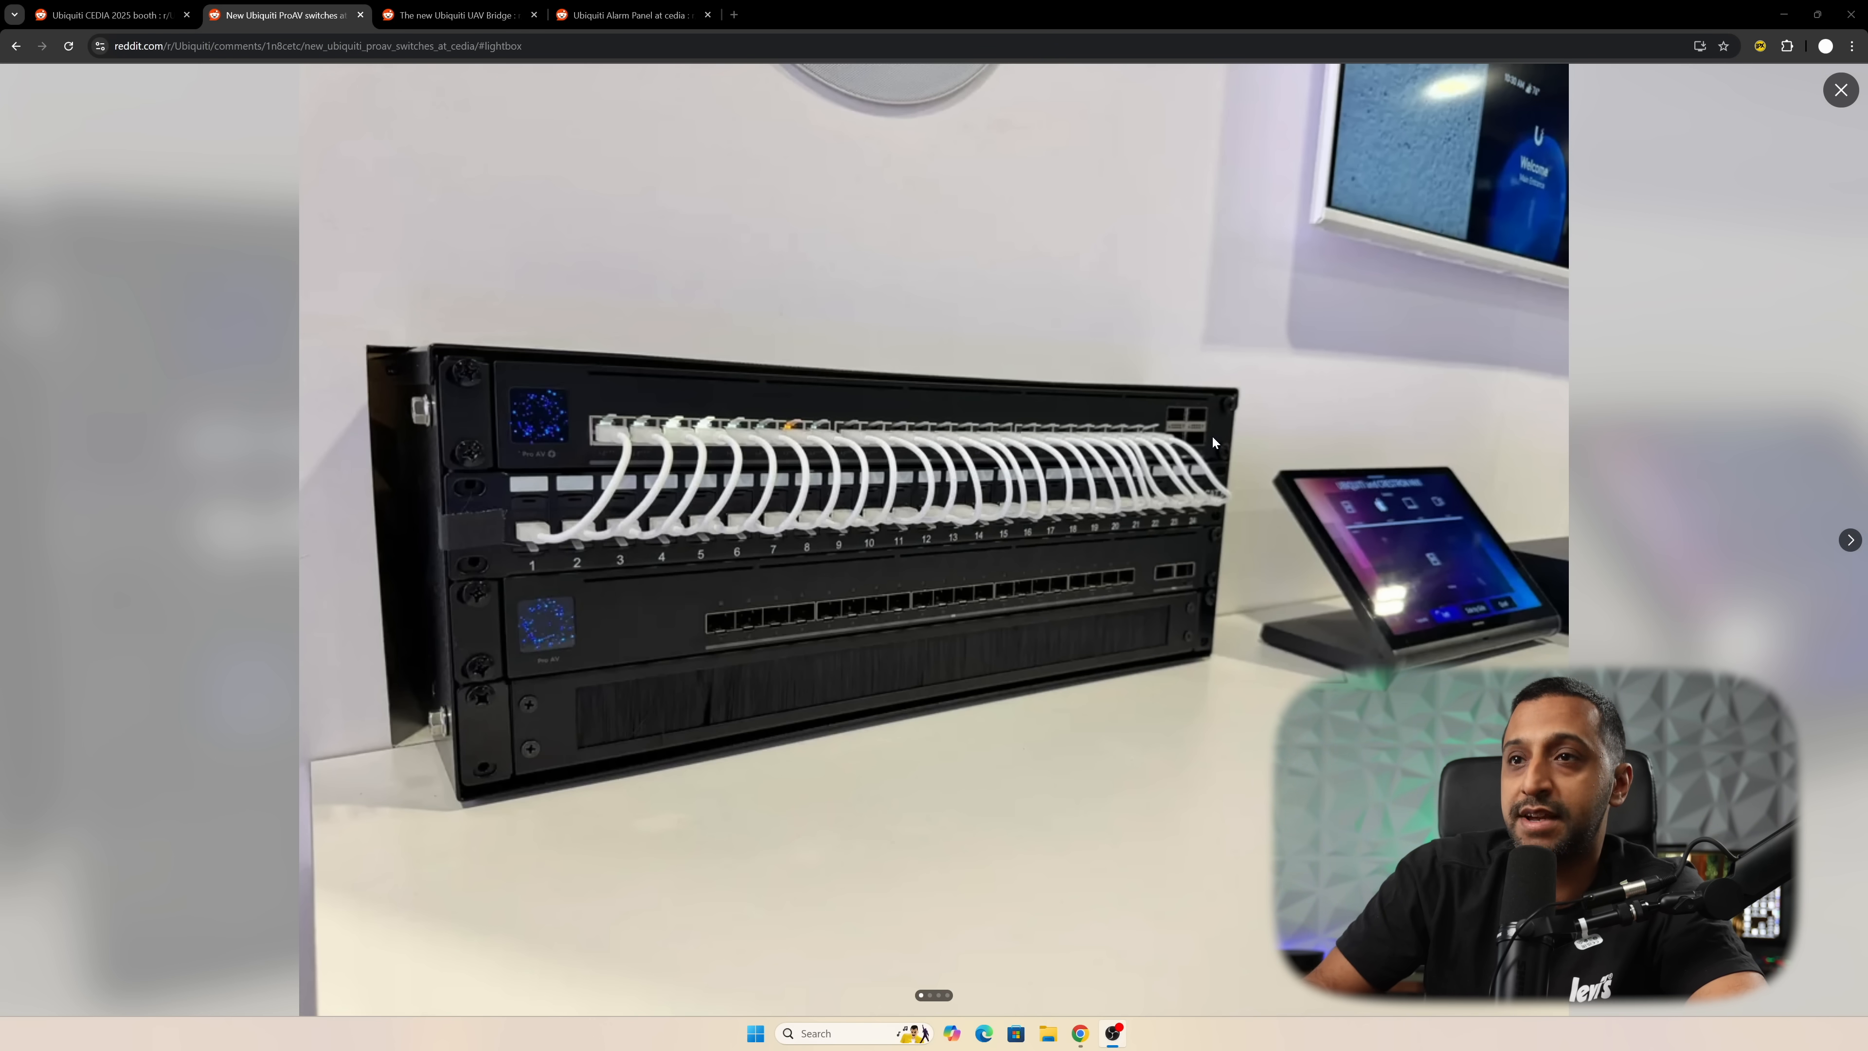
Advance to the fully cabled ProAV rack photo, then move to the UAV Bridge post.
{"action": "left_click", "coordinate": [1850, 539]}
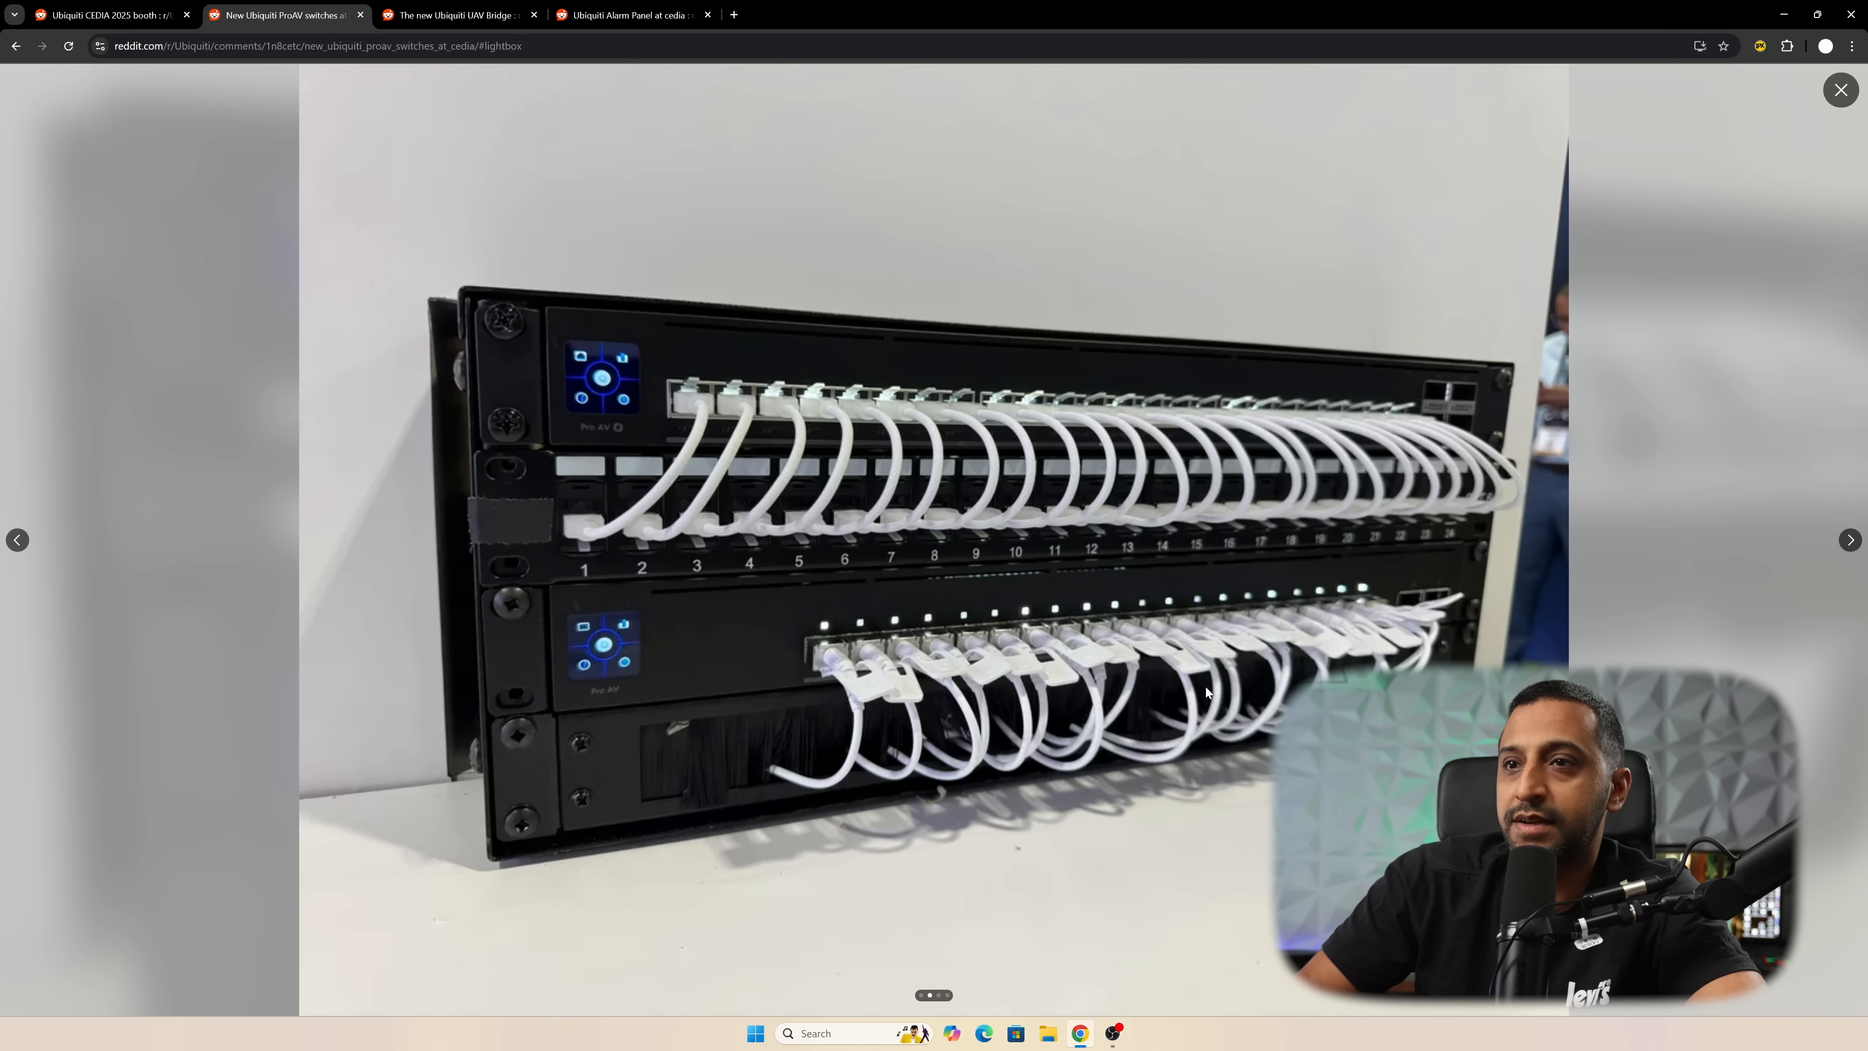
{"action": "left_click", "coordinate": [458, 14]}
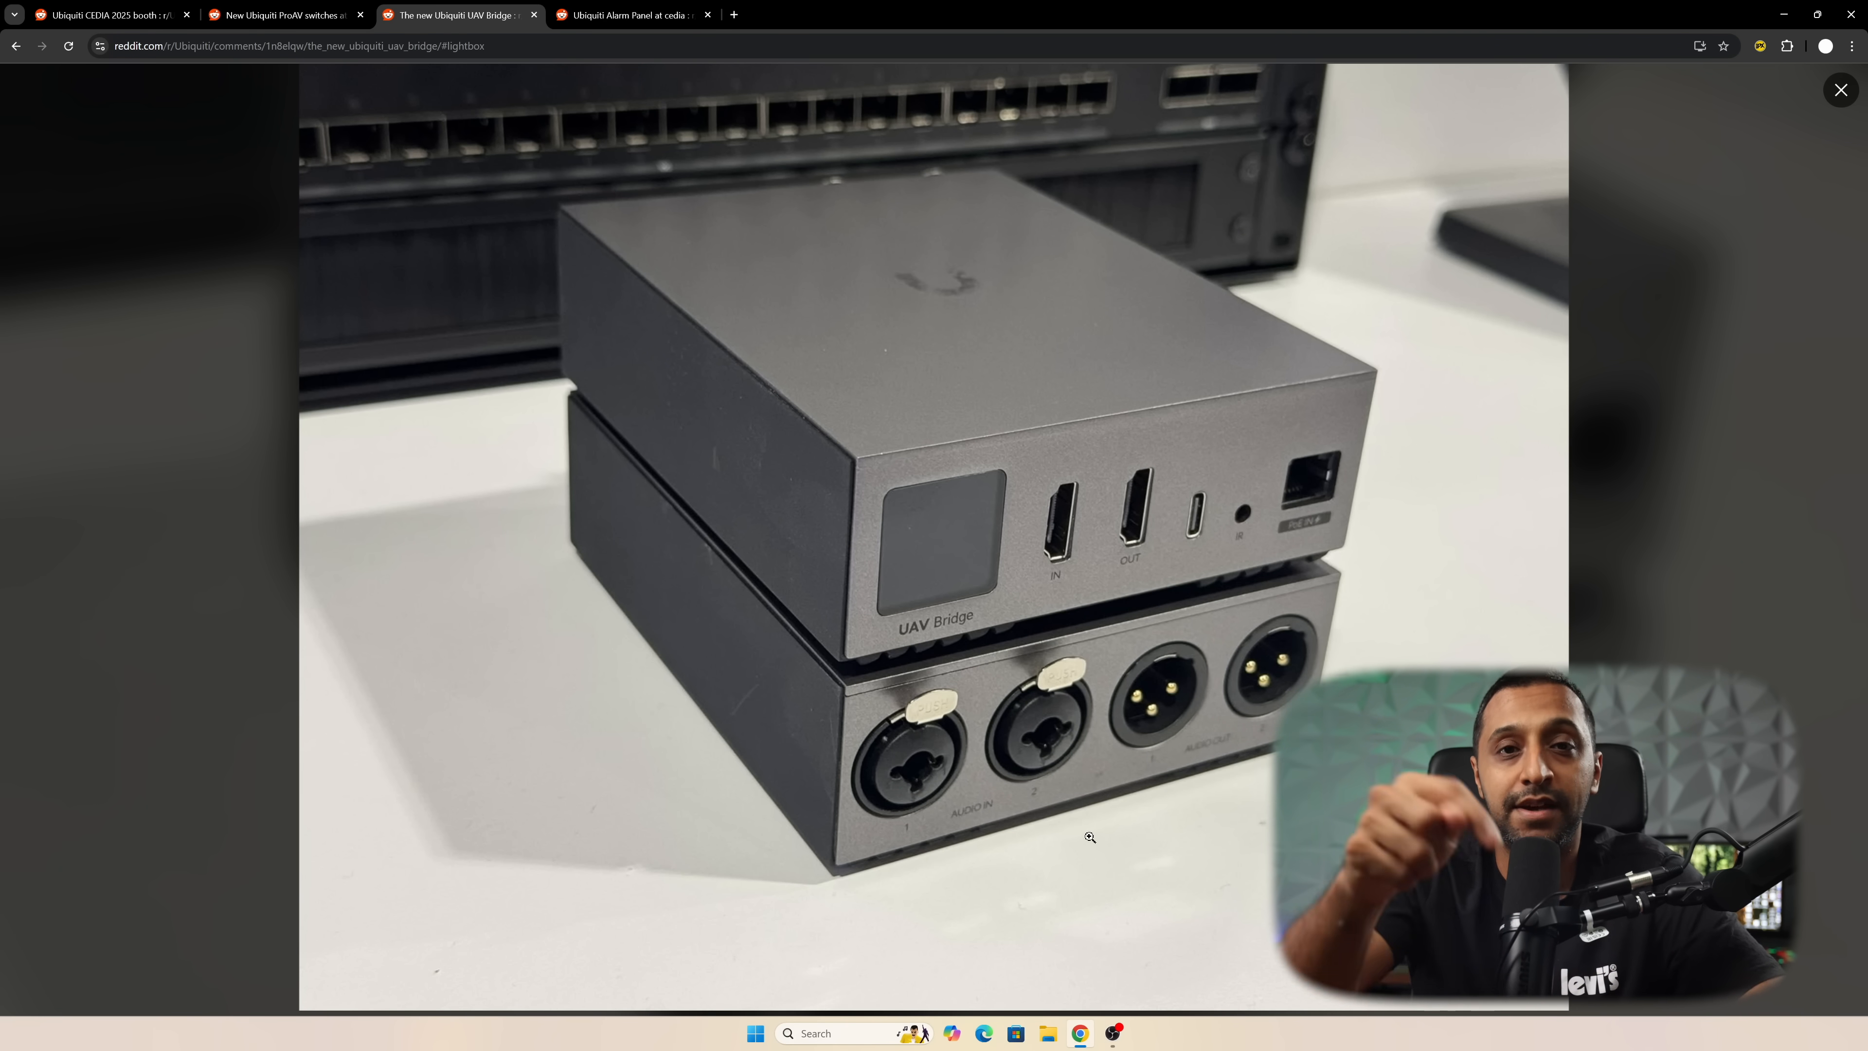
Close the enlarged UAV Bridge photo to show the full post page with comments.
{"action": "left_click", "coordinate": [1840, 89]}
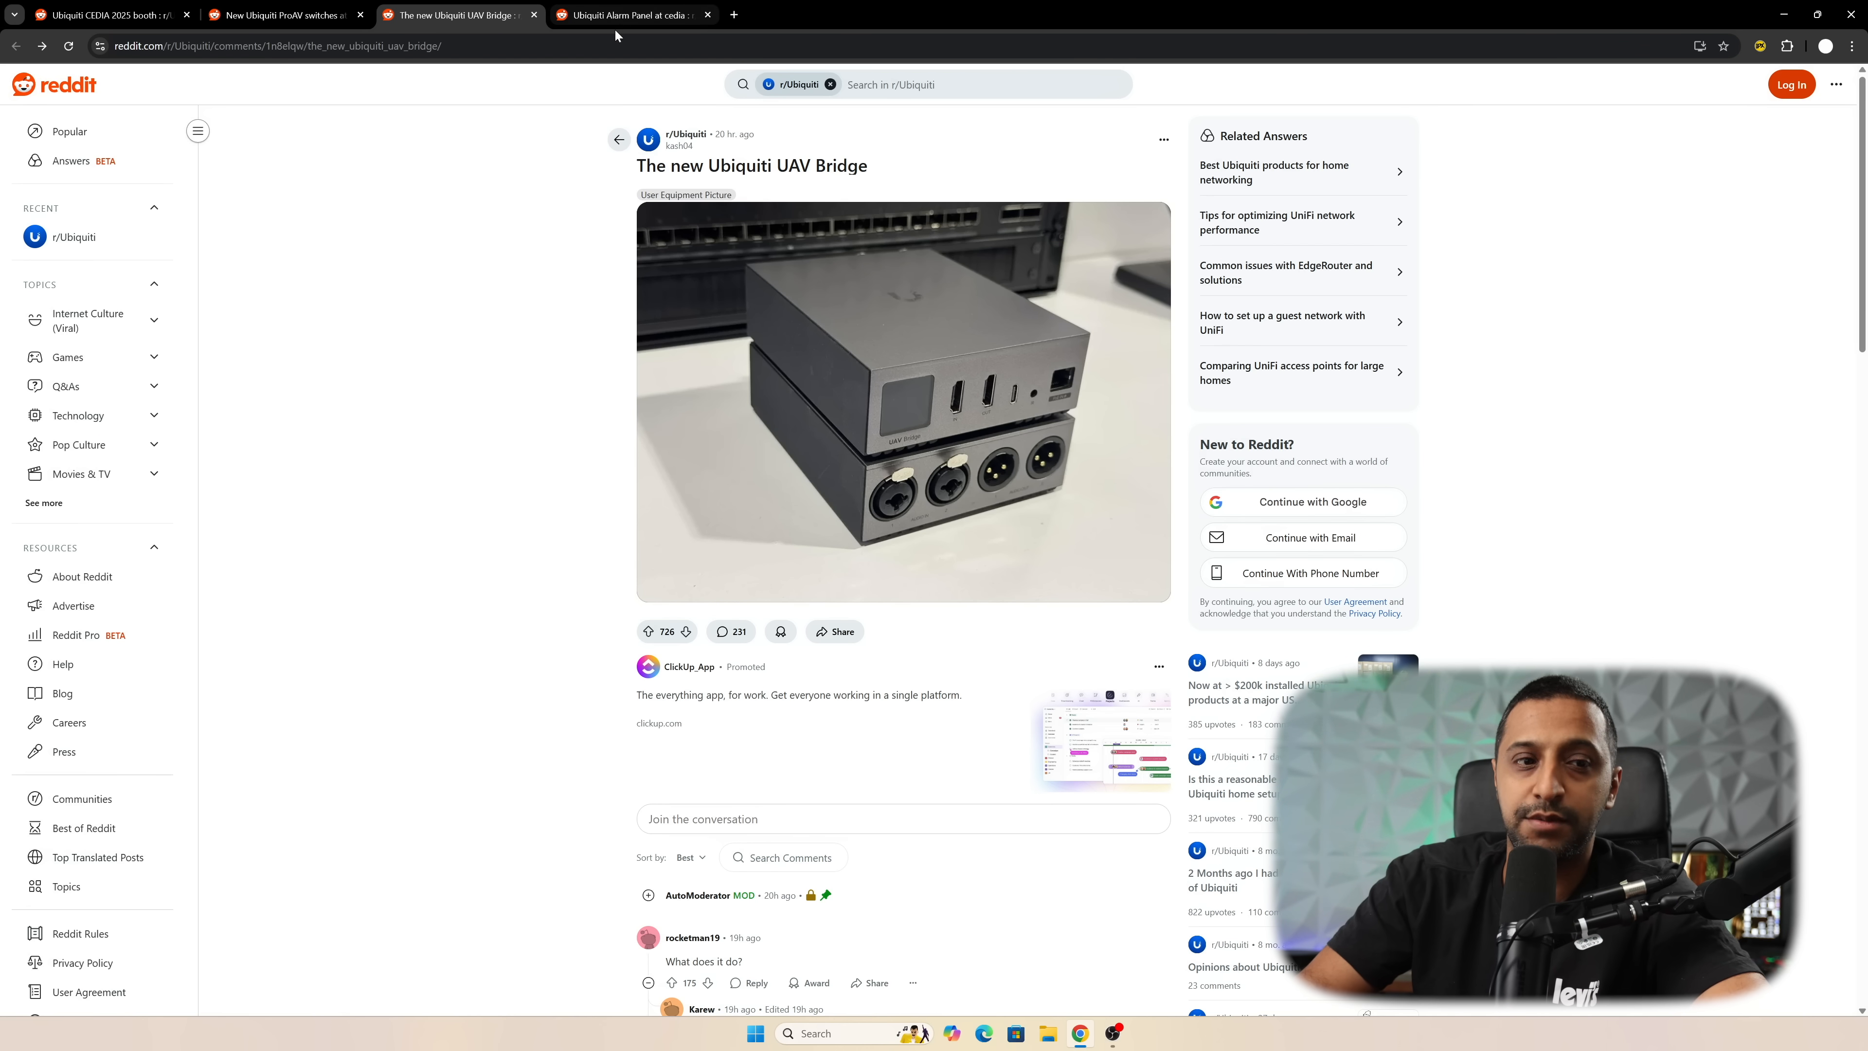
Switch to the Ubiquiti Alarm Panel at CEDIA post and view its wall-mounted panel photo.
{"action": "left_click", "coordinate": [631, 14]}
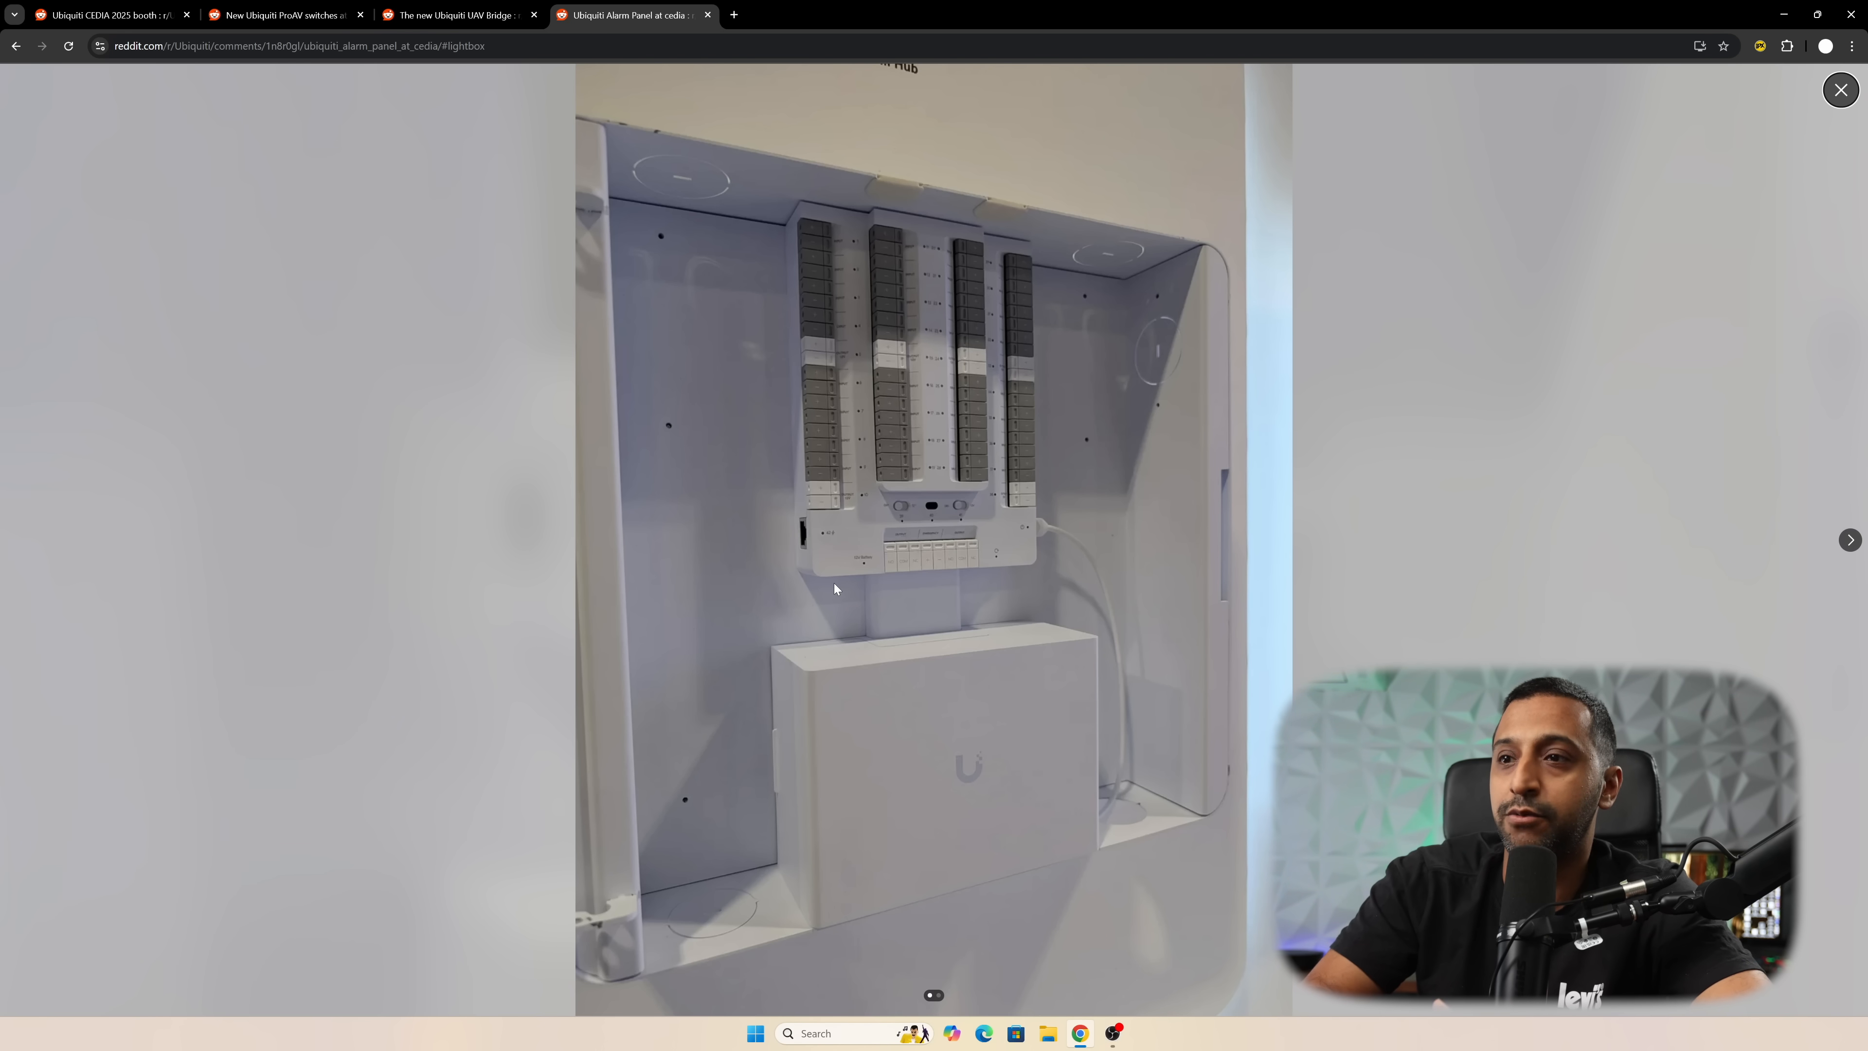
{"action": "left_click", "coordinate": [1699, 47]}
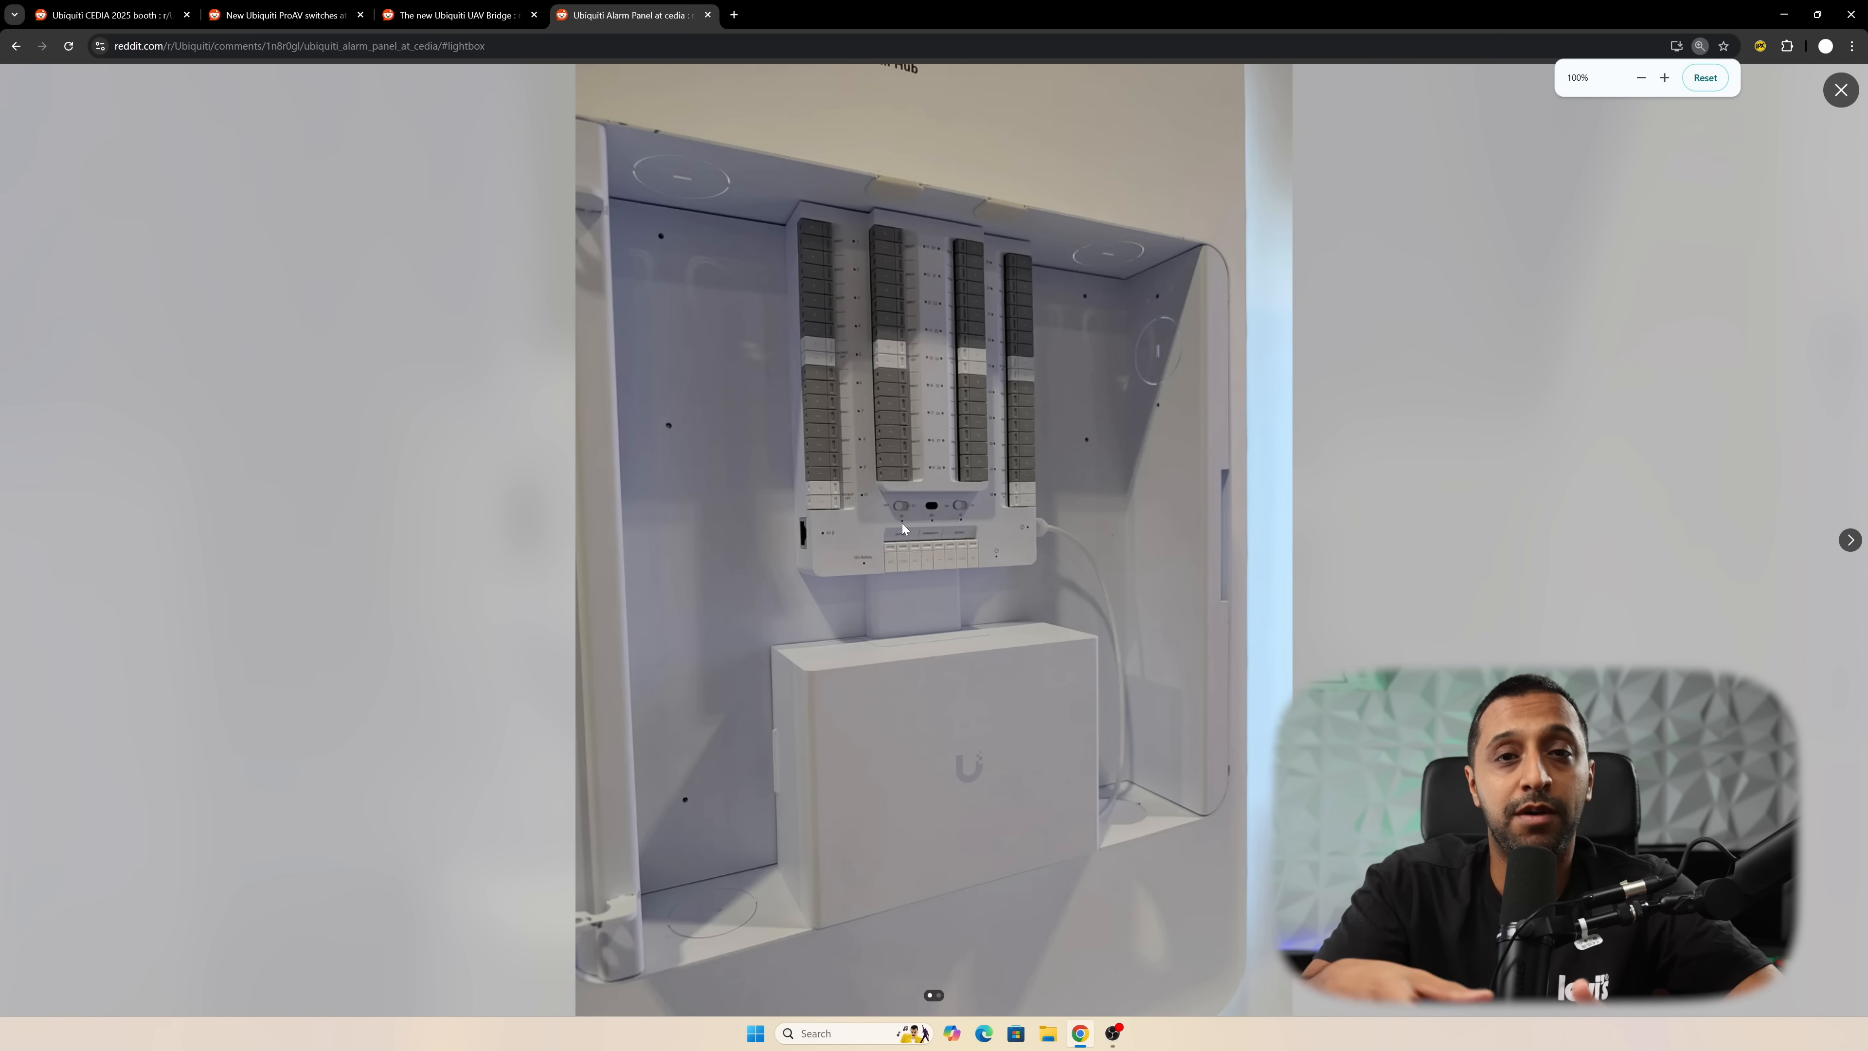